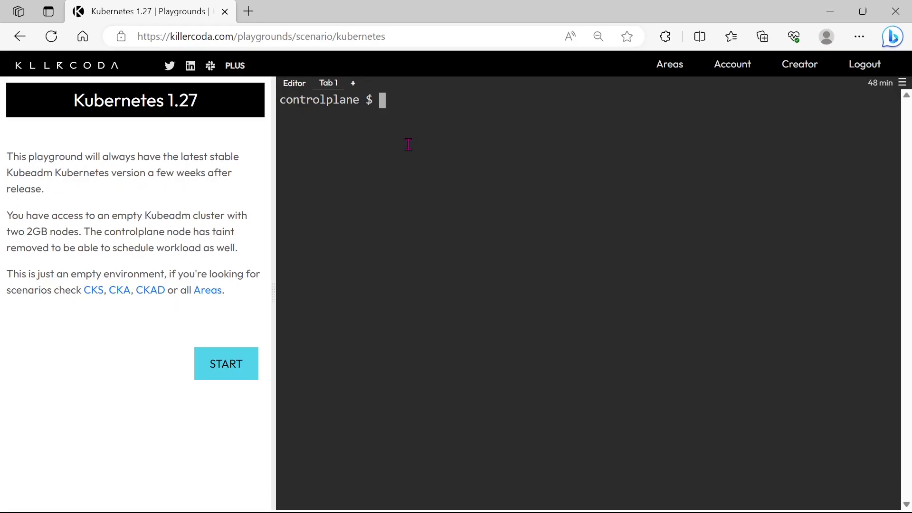
- List the cluster nodes with kubectl get nodes, confirming both are Ready
{"action": "type", "text": "kubectl get nodes"}
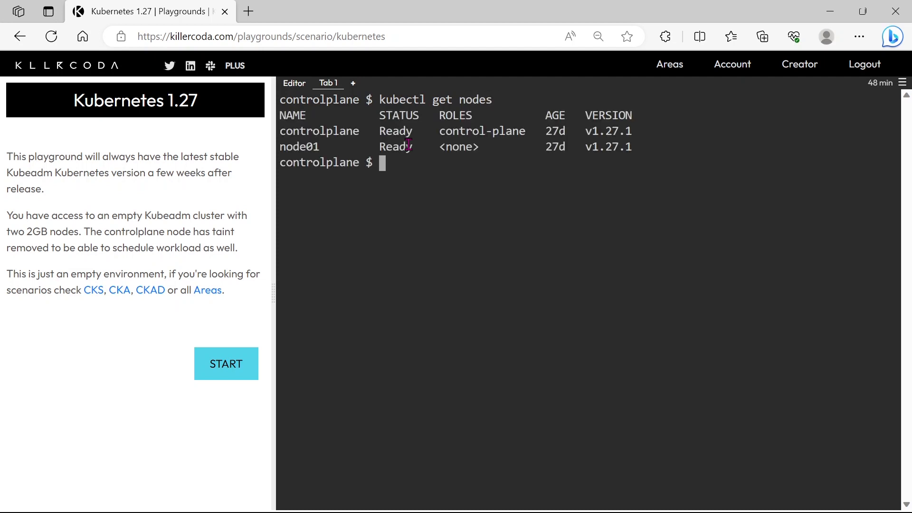
{"action": "left_click_drag", "start_coordinate": [386, 131], "coordinate": [494, 131]}
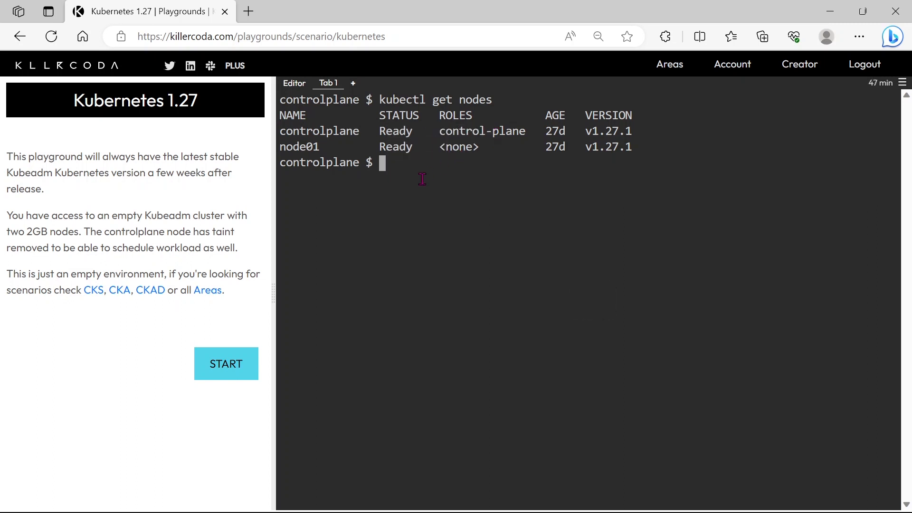
{"action": "type", "text": "k get nodes -o j"}
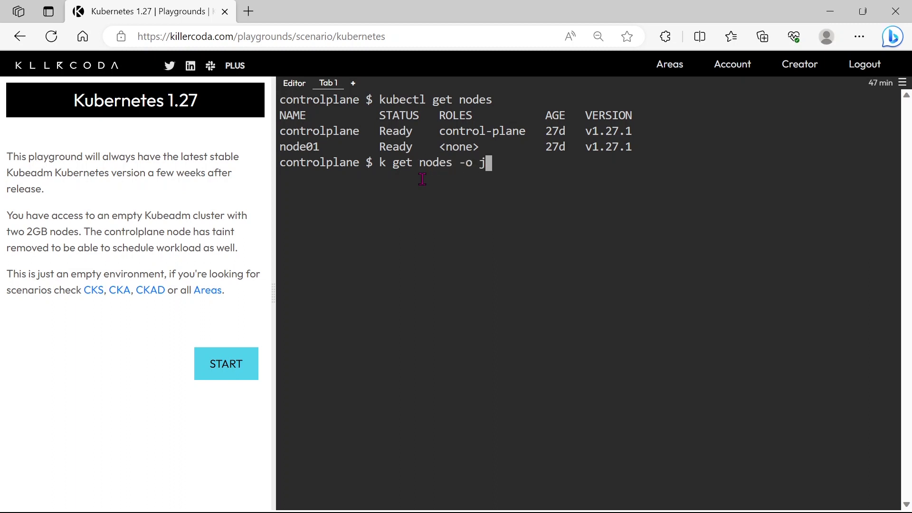
- Query node taints with jsonpath '{.items[*].spec.taints}', revealing a NoSchedule HDD=SSD taint
{"action": "type", "text": "sonpath"}
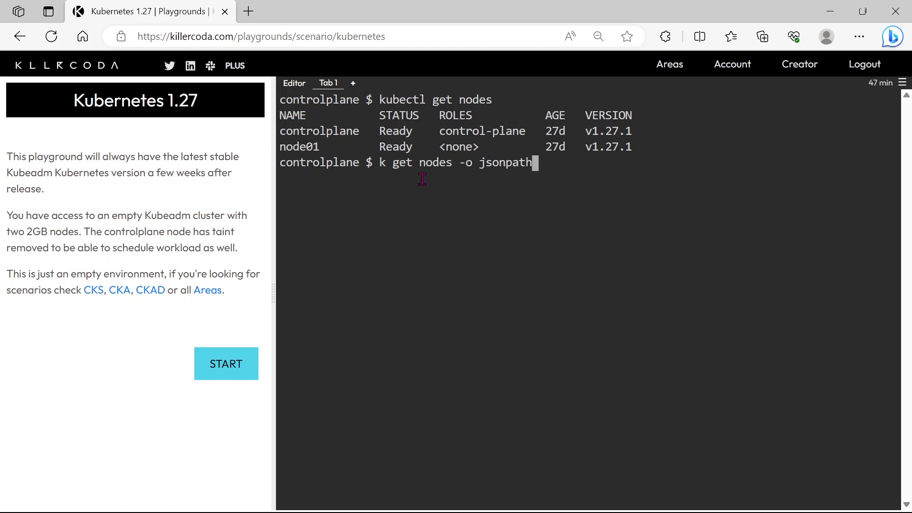
{"action": "type", "text": "="}
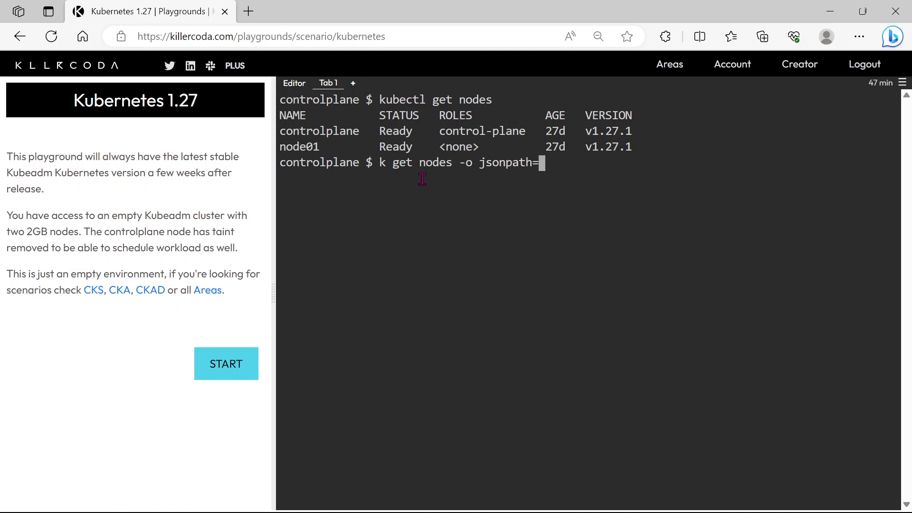
{"action": "type", "text": "'{."}
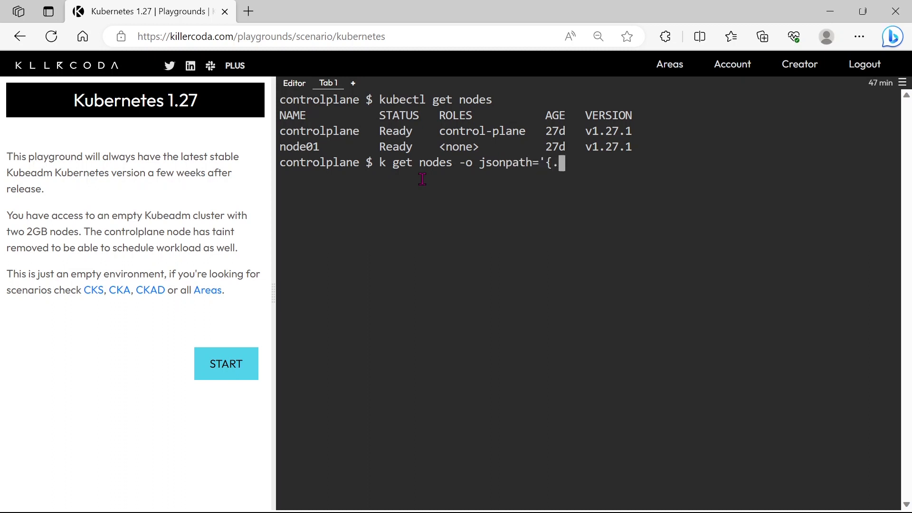
{"action": "type", "text": "items"}
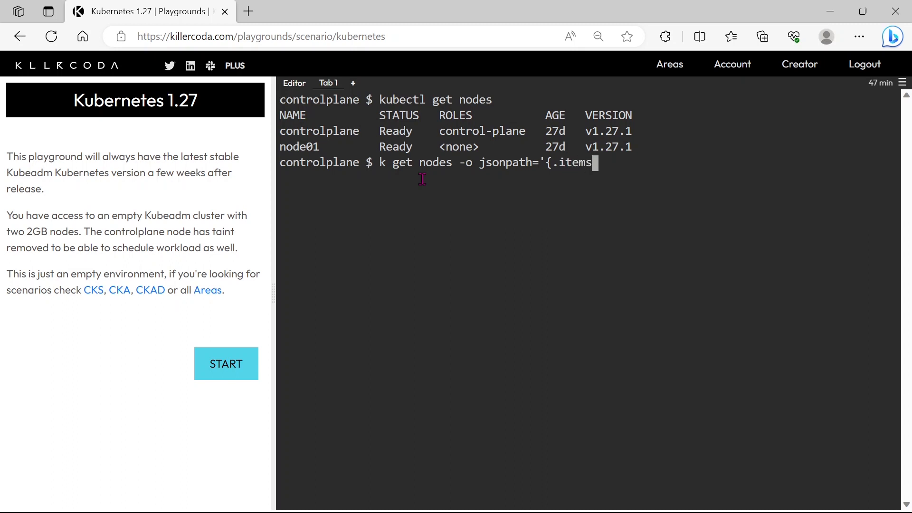
{"action": "type", "text": "[*"}
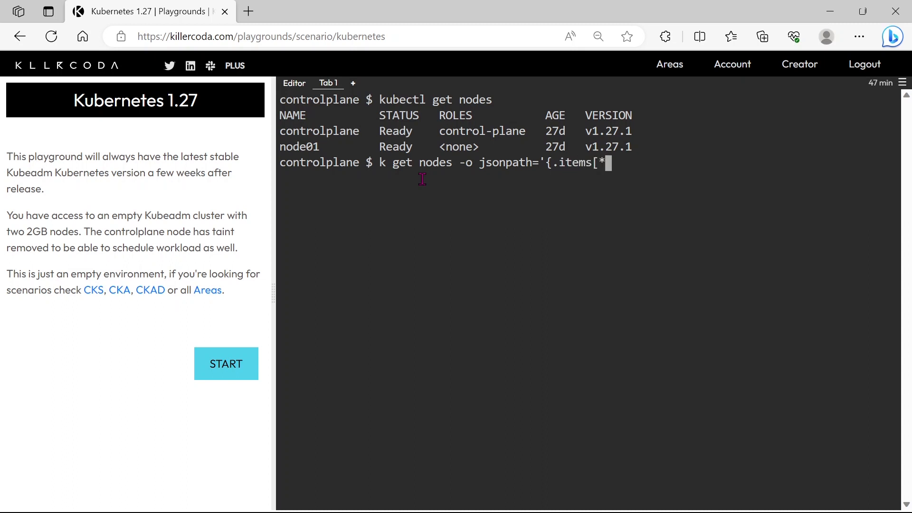
{"action": "type", "text": "]"}
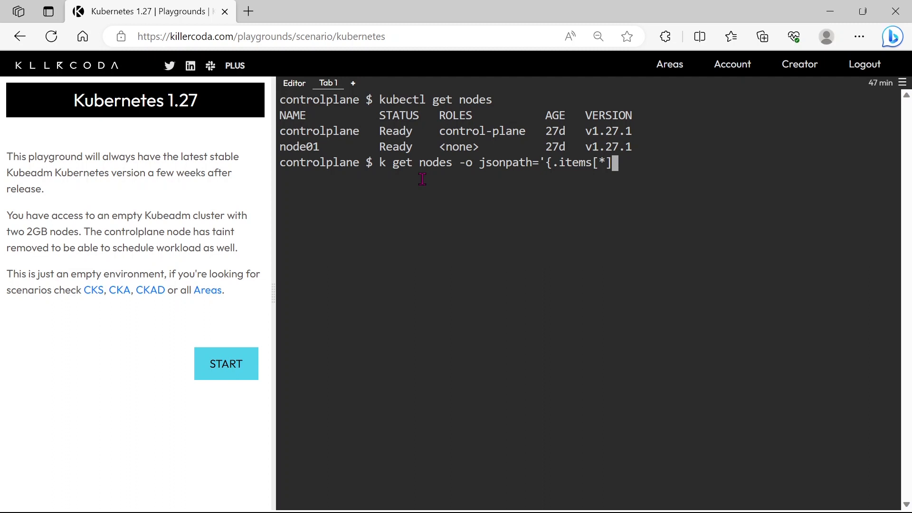
{"action": "type", "text": ".spec"}
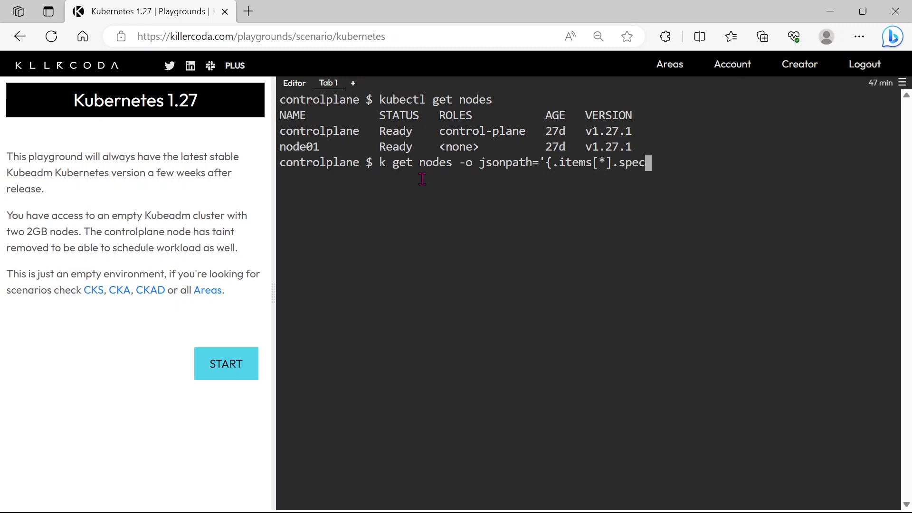
{"action": "type", "text": ".taint"}
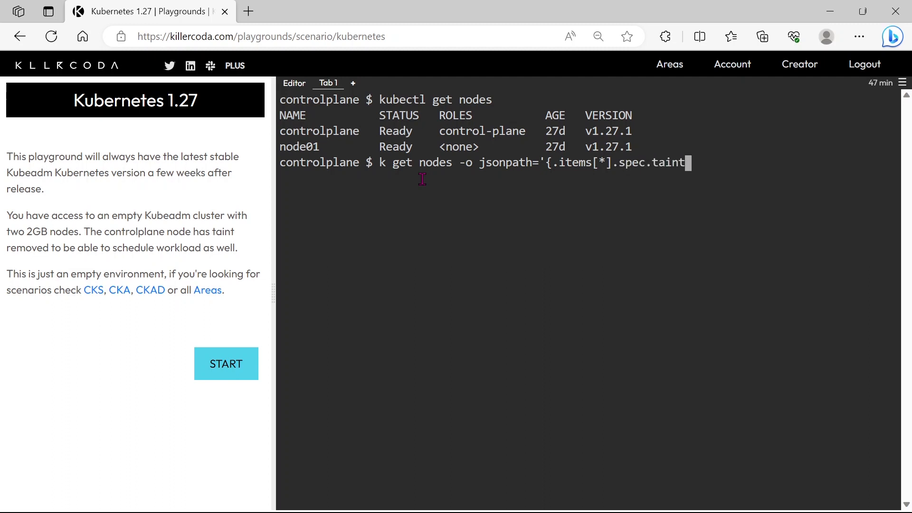
{"action": "type", "text": "s"}
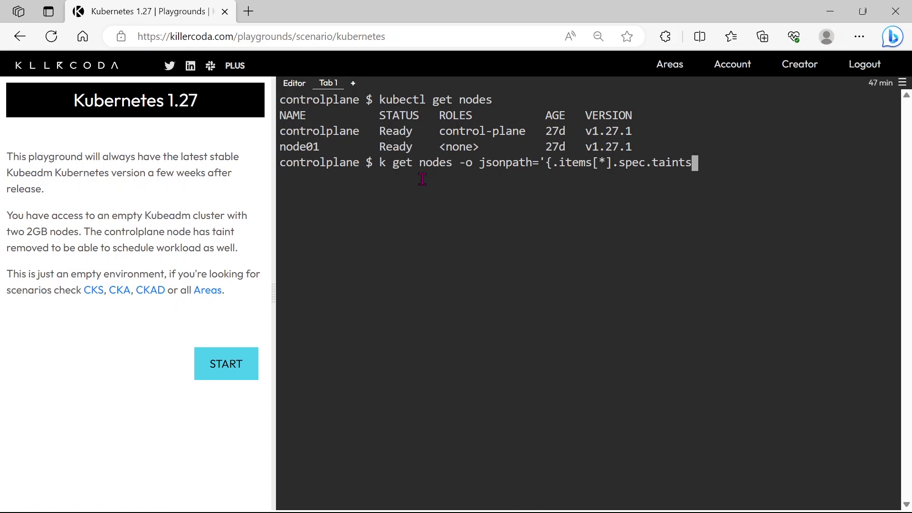
{"action": "type", "text": "}'"}
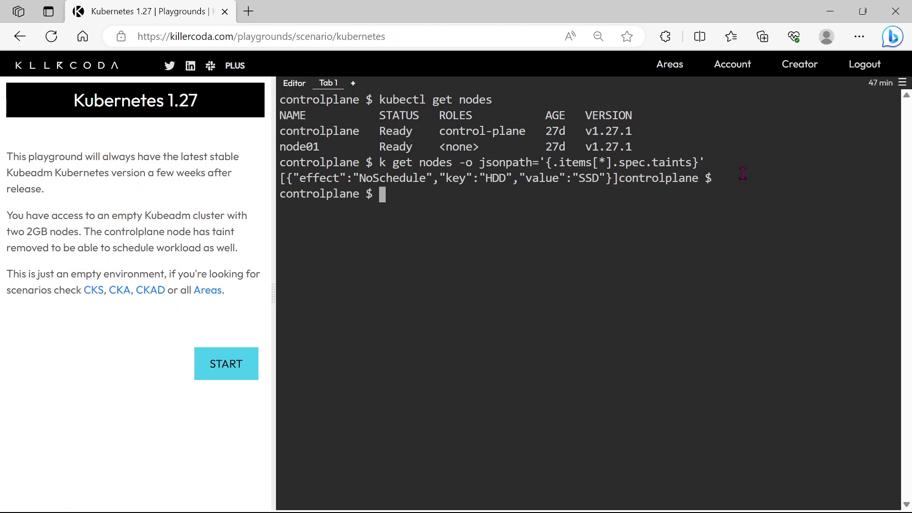
{"action": "mouse_move", "coordinate": [281, 145]}
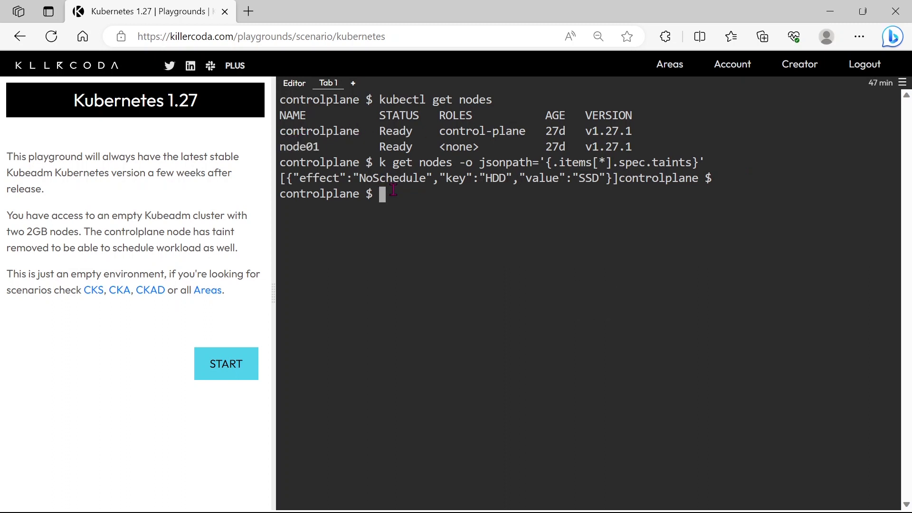
- Open /root/nodes.txt in vi and pick up the node name node01 from the list
{"action": "type", "text": "vi"}
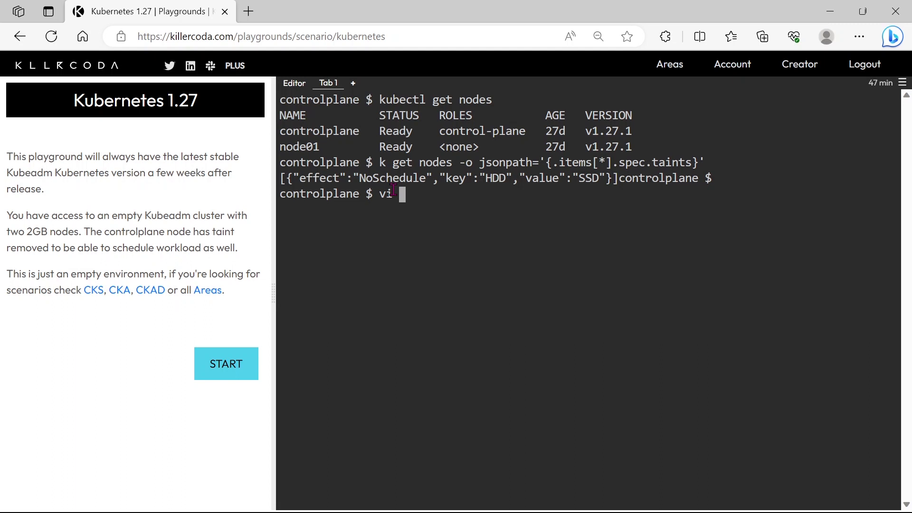
{"action": "type", "text": "/root"}
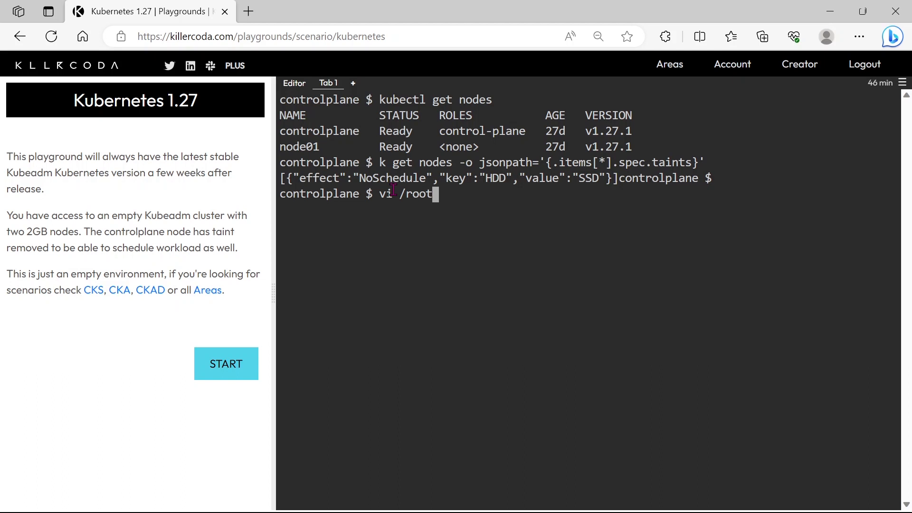
{"action": "type", "text": "/nodes.txt"}
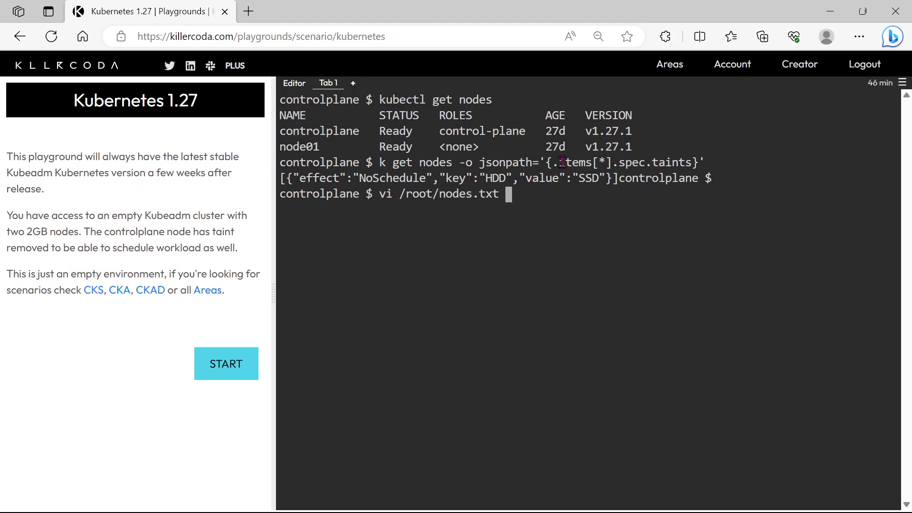
{"action": "double_click", "coordinate": [319, 132]}
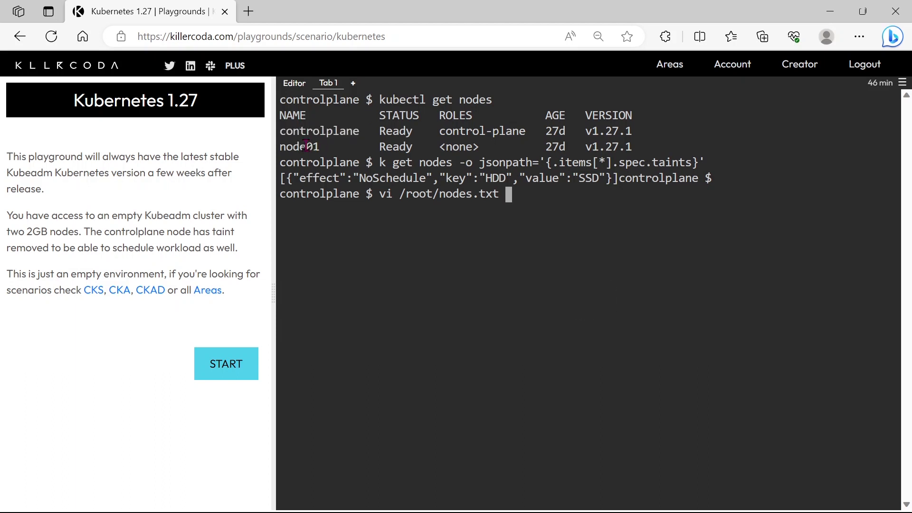
{"action": "double_click", "coordinate": [299, 147]}
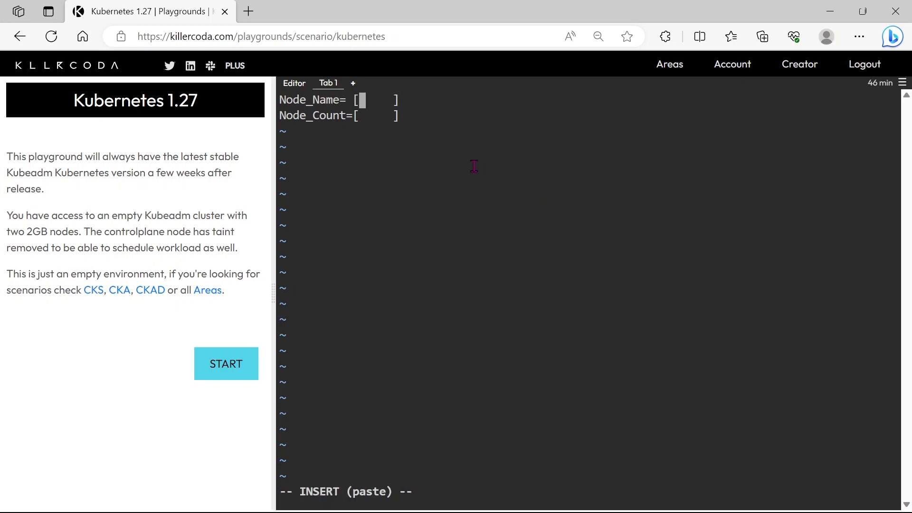
{"action": "mouse_move", "coordinate": [425, 238]}
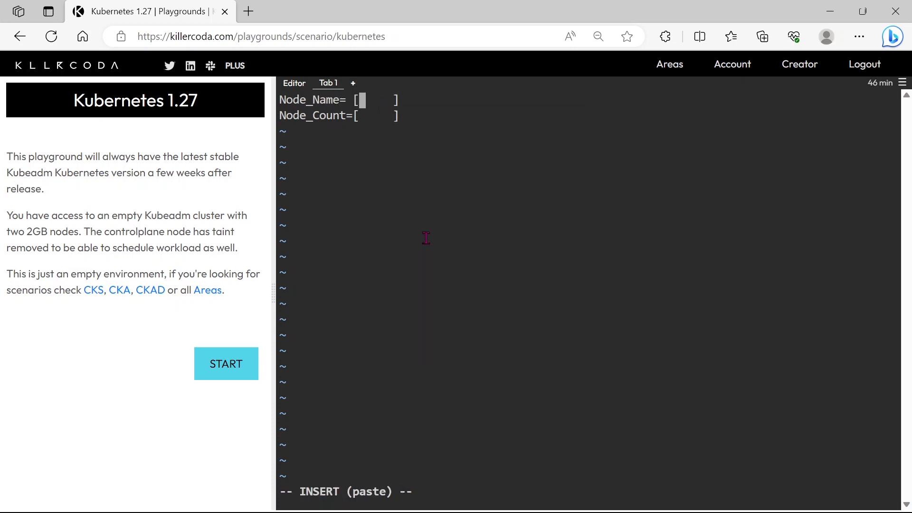
- Fill in Node_Name node01 and Node_Count 1, then leave insert mode
{"action": "type", "text": "node01"}
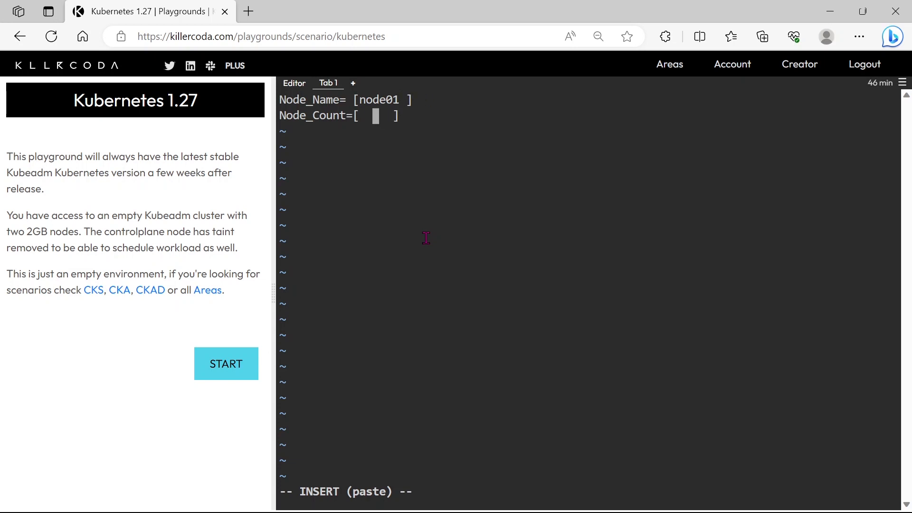
{"action": "type", "text": "1"}
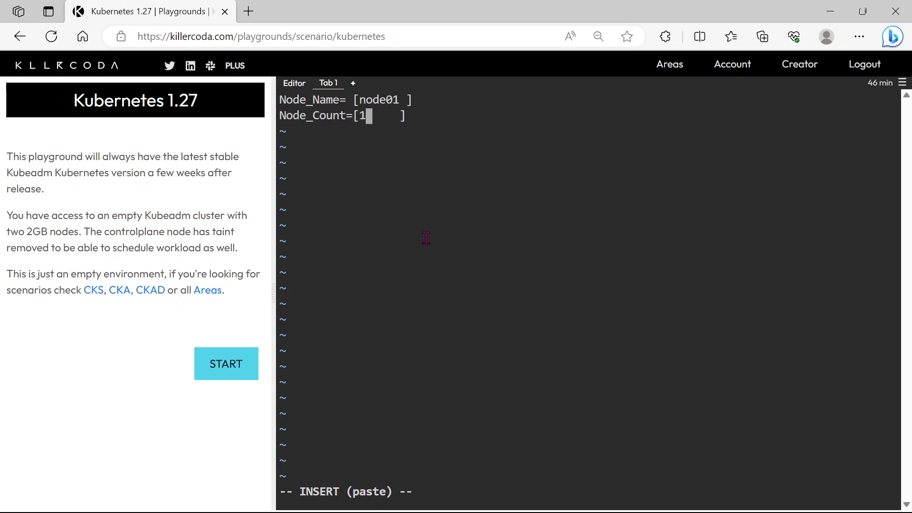
{"action": "key", "text": "Escape"}
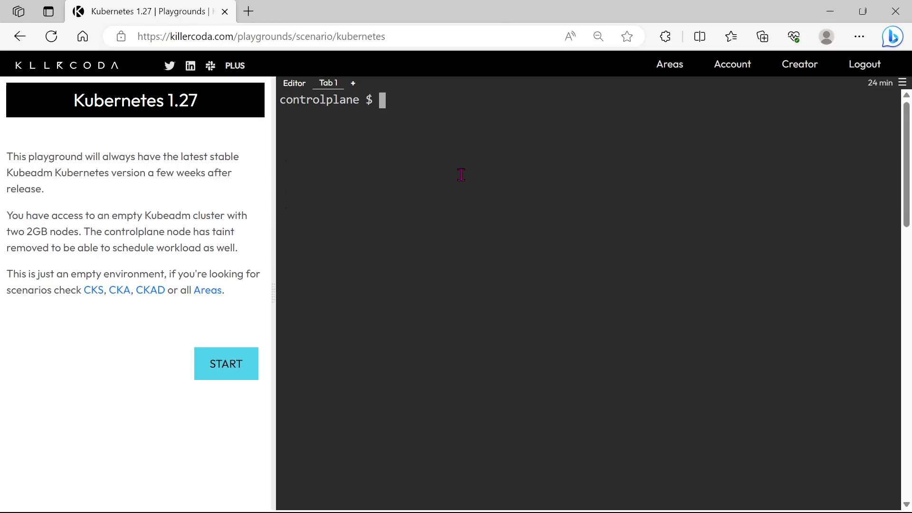
- Compose kubectl run web-pod --image=nginx --dry-run=client -o yaml
{"action": "type", "text": "kubectl"}
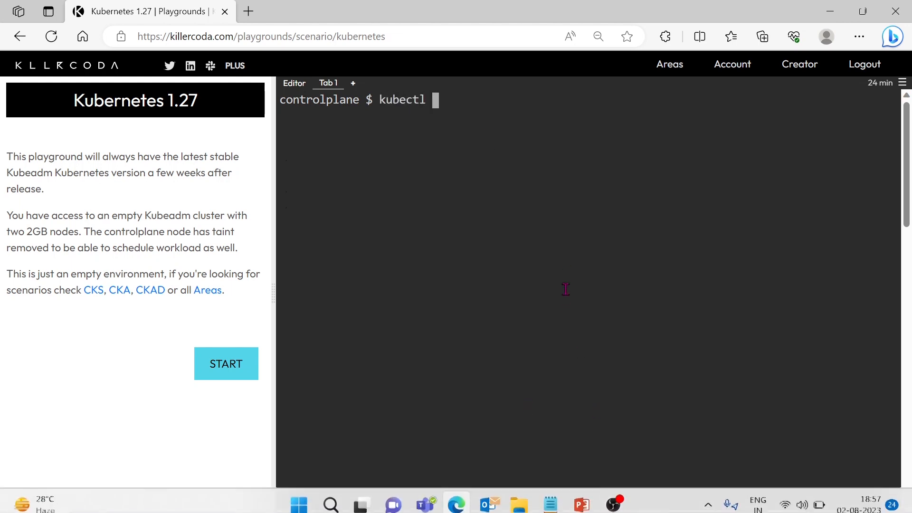
{"action": "type", "text": "run"}
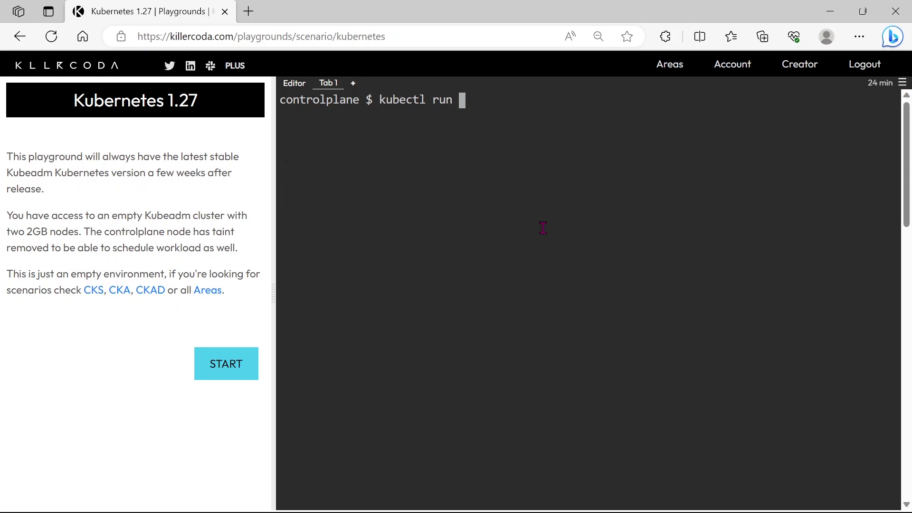
{"action": "type", "text": "web-pod --image=nginx --"}
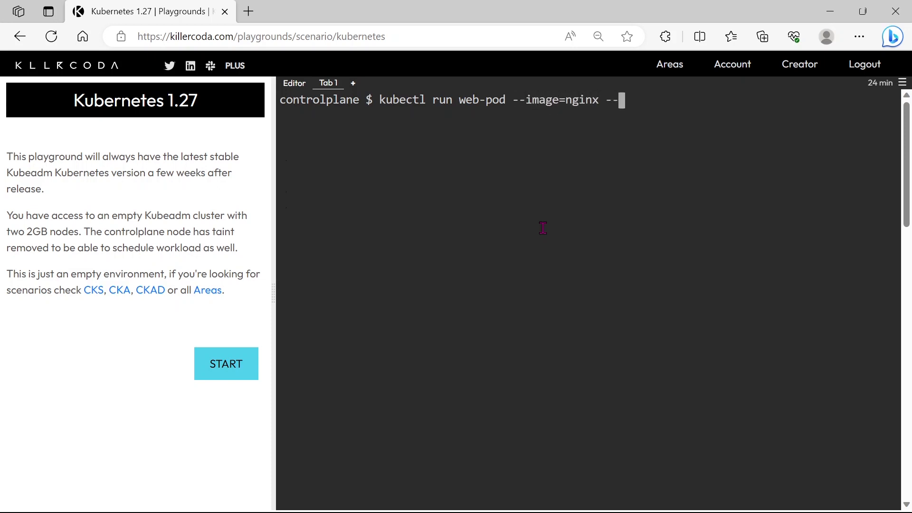
{"action": "type", "text": "dry-ru"}
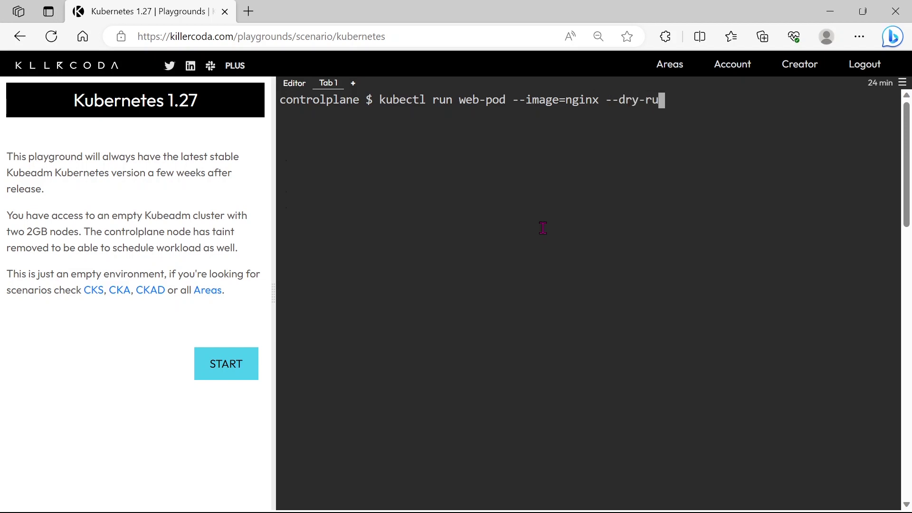
{"action": "type", "text": "=cl"}
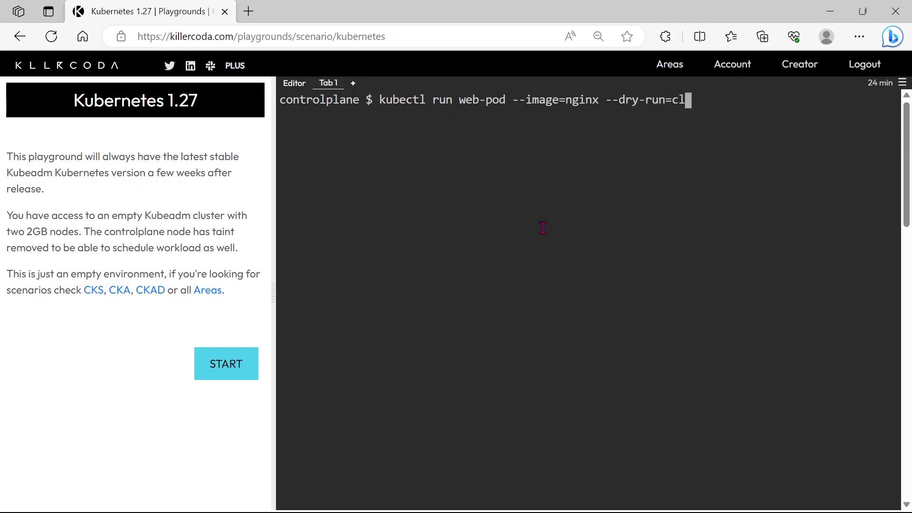
{"action": "type", "text": "ient -"}
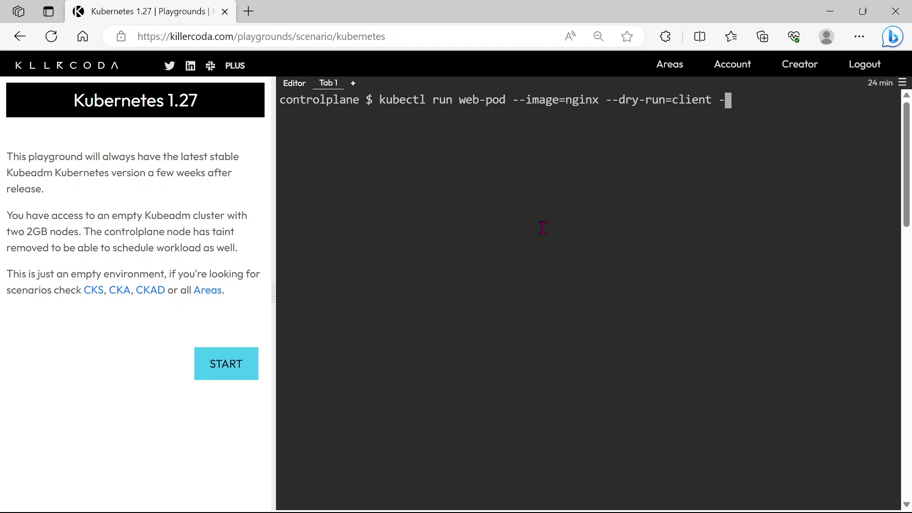
{"action": "type", "text": "o"}
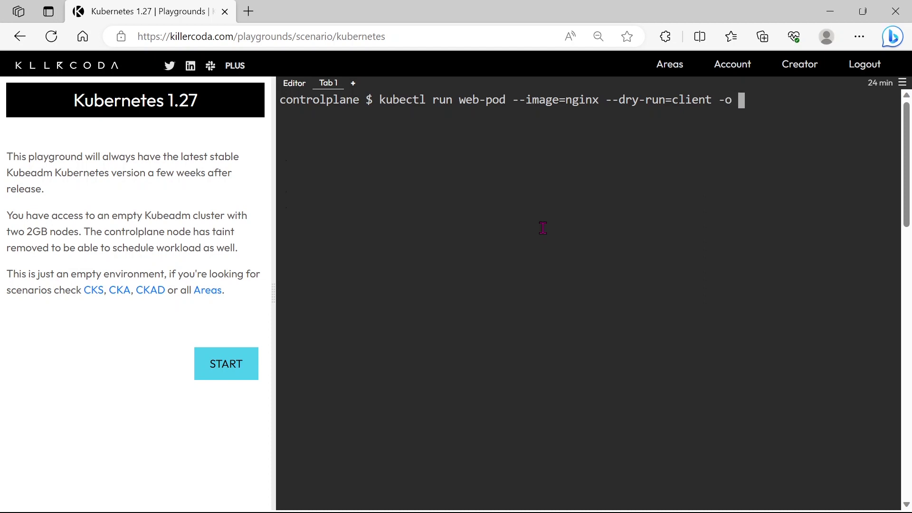
{"action": "type", "text": "yaml"}
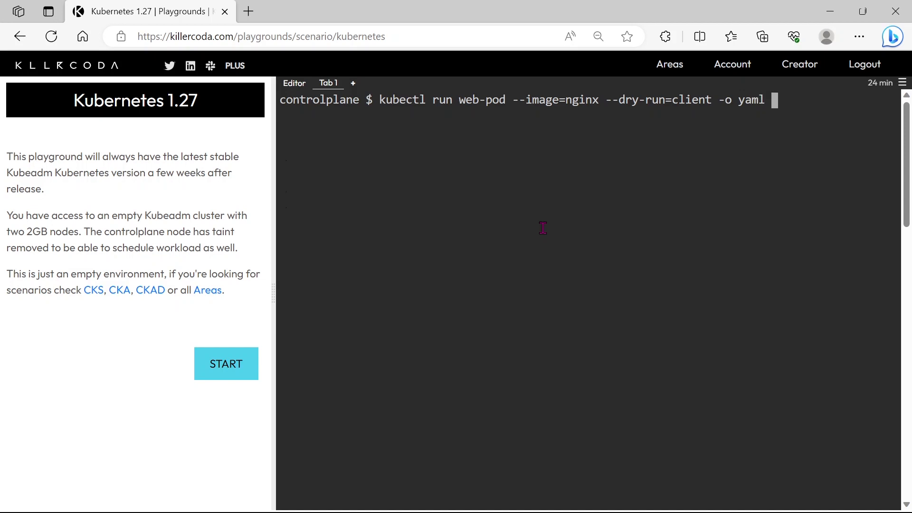
- Redirect the manifest output into 15q.yaml and begin a vi command
{"action": "type", "text": ">"}
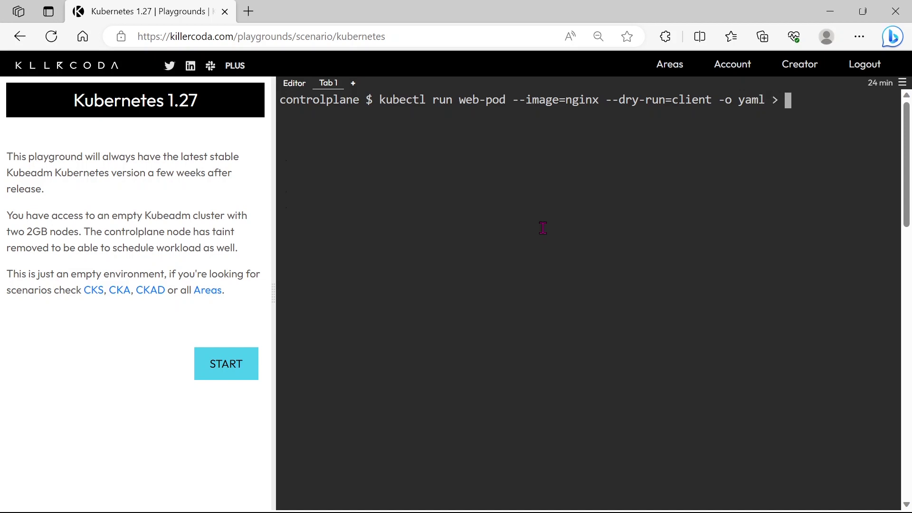
{"action": "type", "text": "15"}
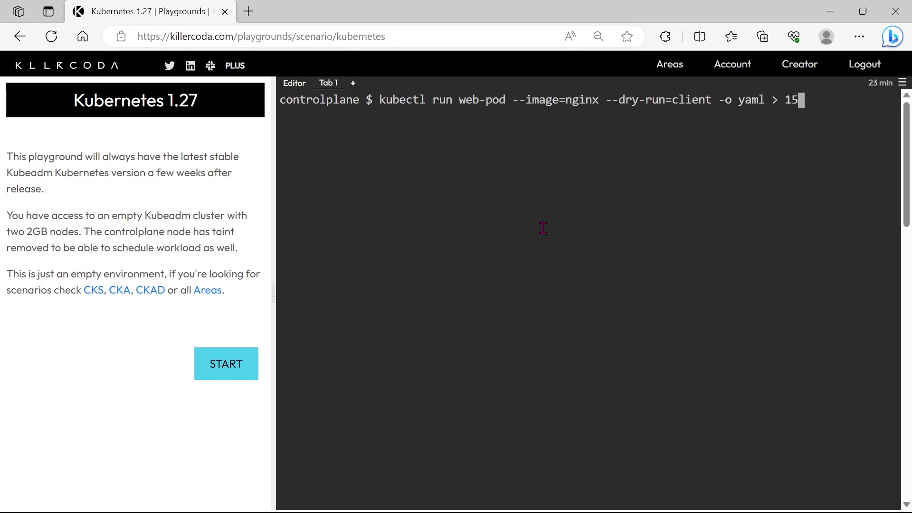
{"action": "mouse_move", "coordinate": [689, 177]}
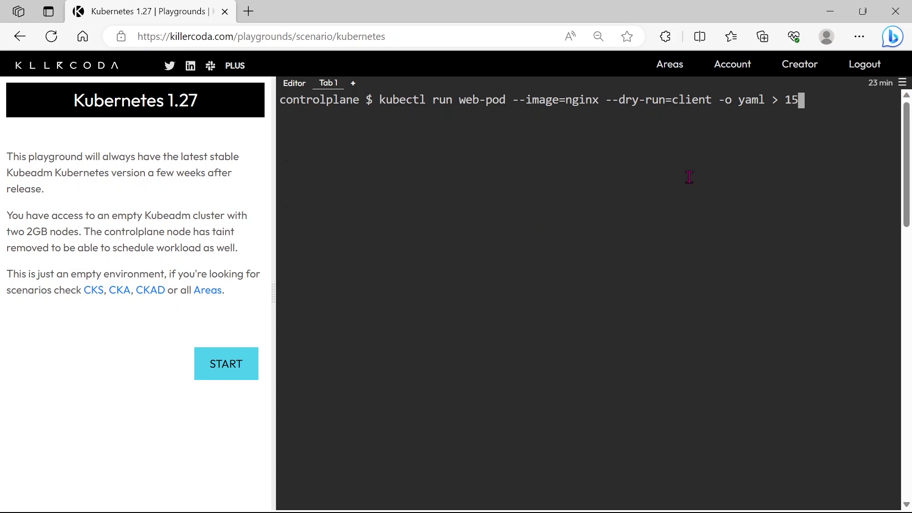
{"action": "type", "text": ".yaml"}
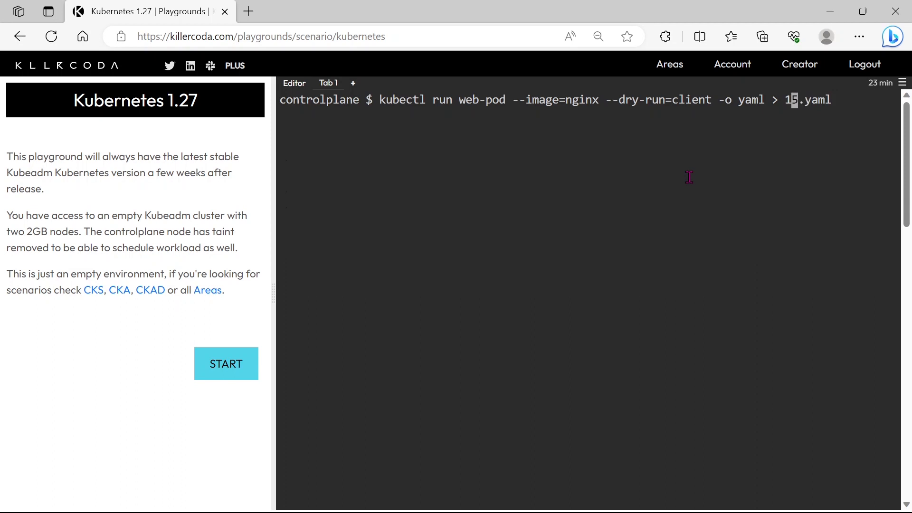
{"action": "type", "text": "q"}
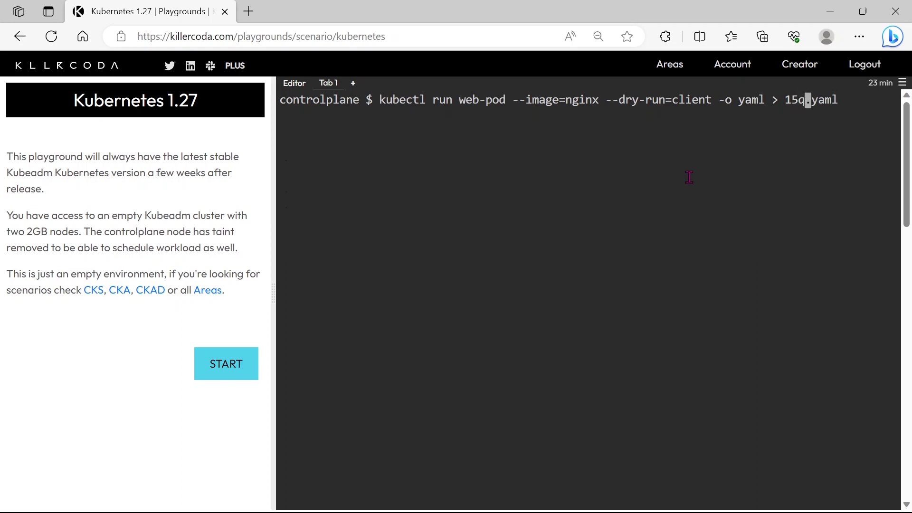
{"action": "type", "text": "v"}
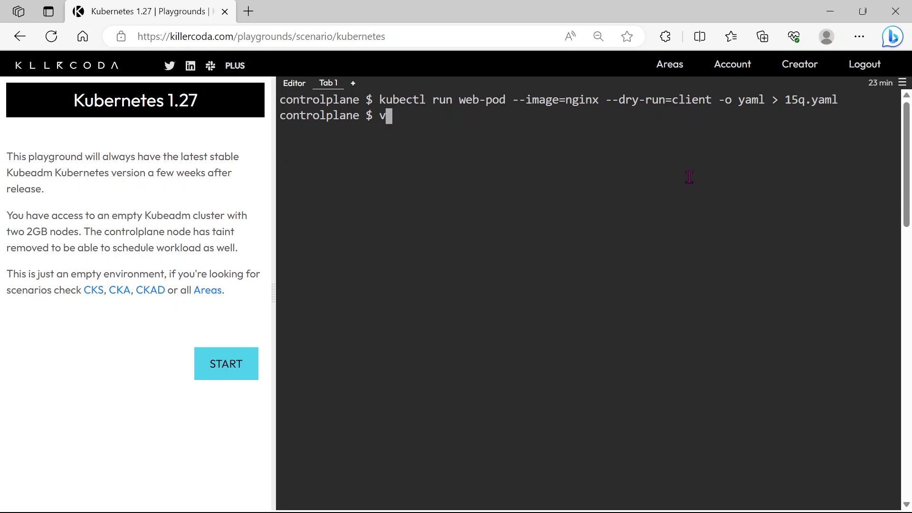
- Edit 15q.yaml in vi, then create web-pod with k apply -f 15q.yaml
{"action": "type", "text": "i 15q.yaml"}
{"action": "type", "text": "k appl"}
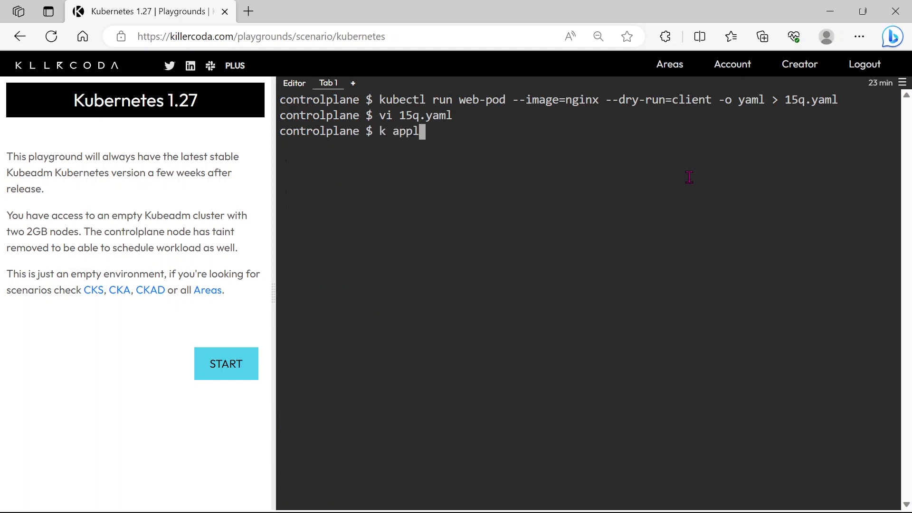
{"action": "type", "text": "y -f 15"}
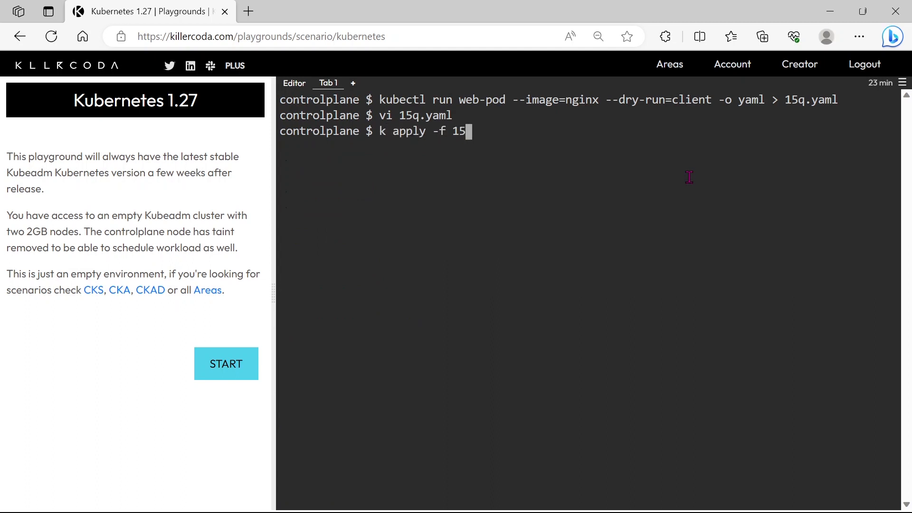
{"action": "type", "text": "q.yaml"}
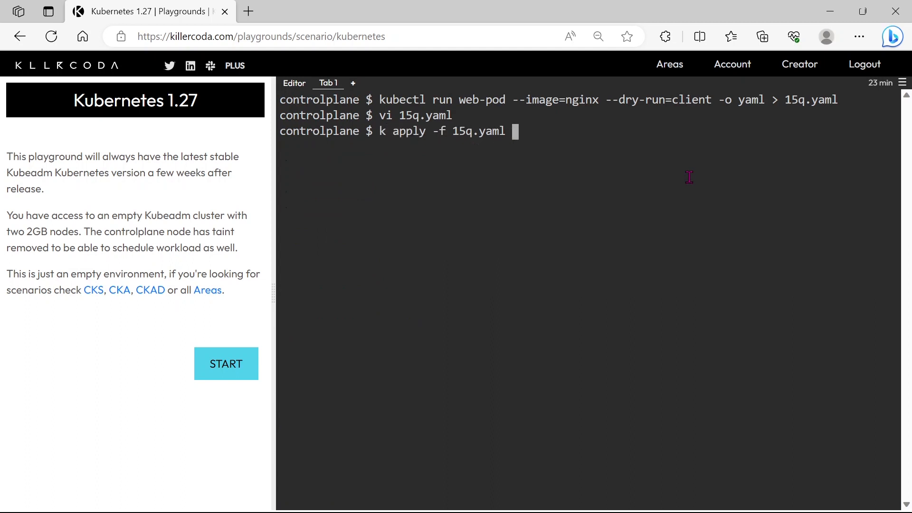
{"action": "key", "text": "Return"}
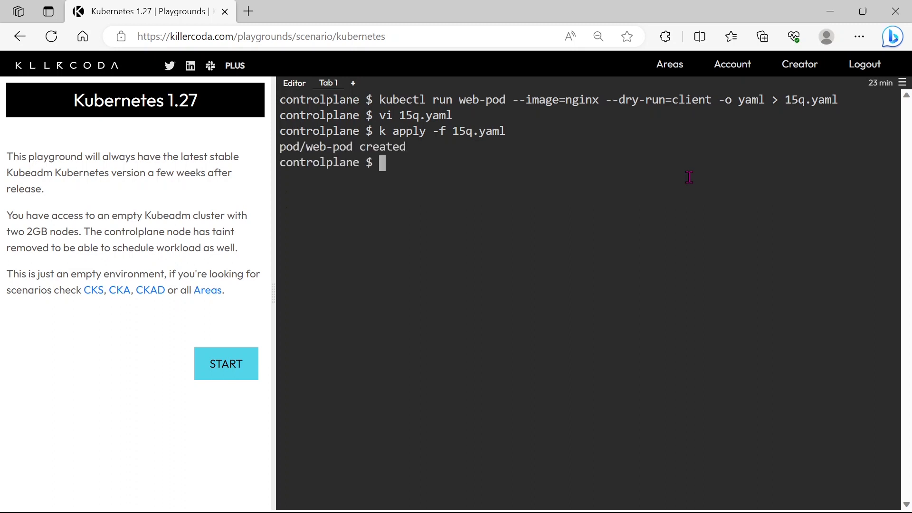
- Start a k get po command to check the new pod
{"action": "type", "text": "k get"}
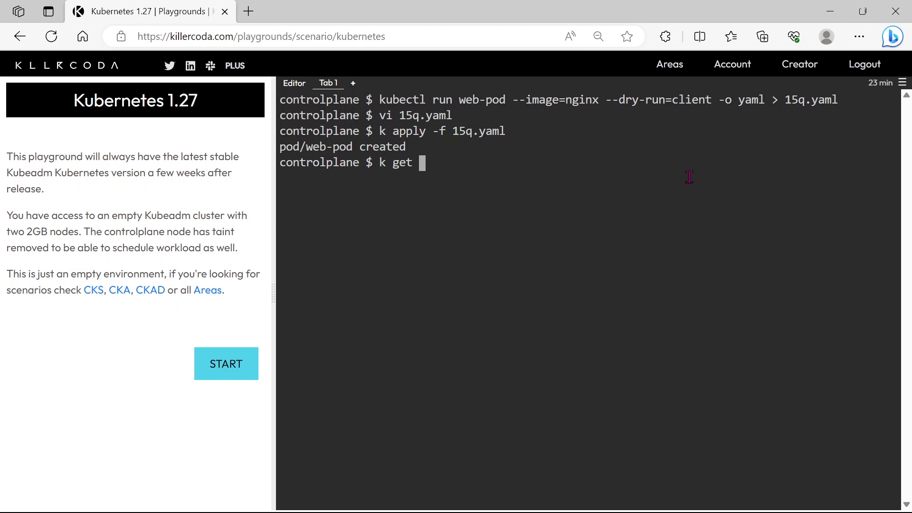
{"action": "type", "text": "po"}
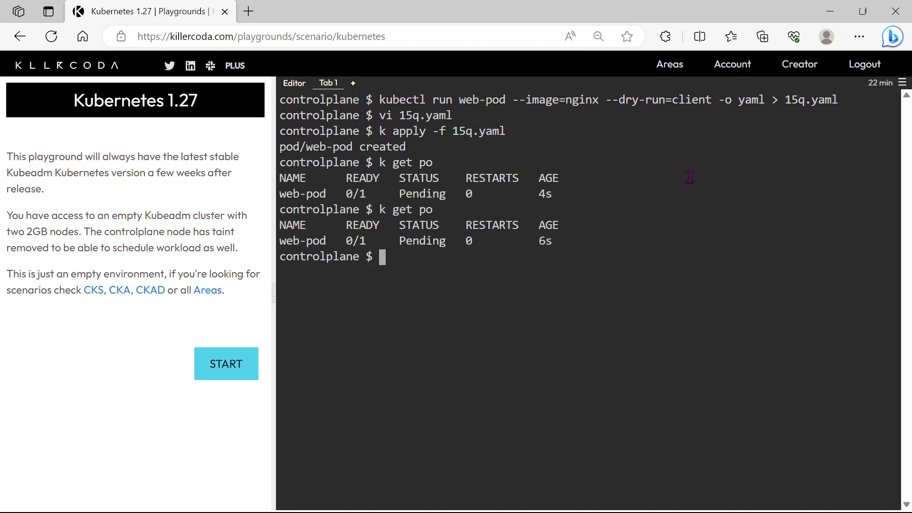
- Run k get po and k get nodes, showing web-pod Pending and node01 NotReady, then begin ssh
{"action": "type", "text": "k e"}
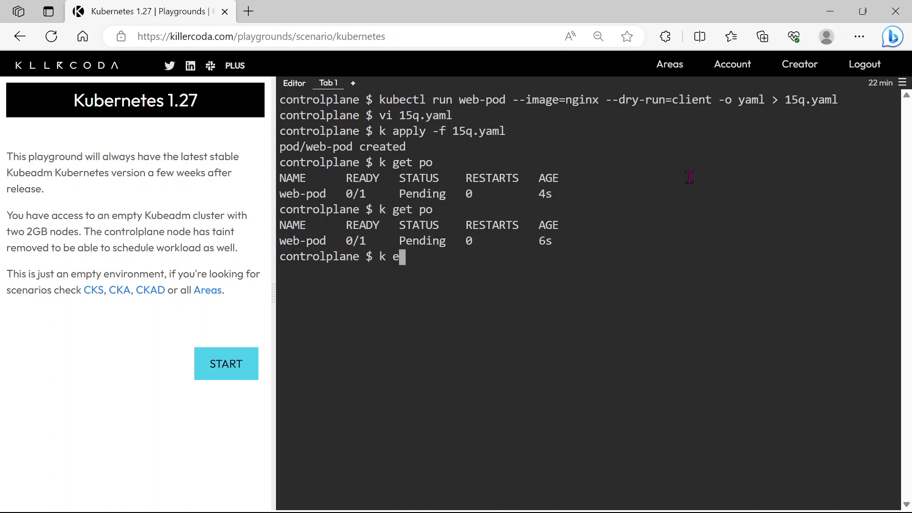
{"action": "type", "text": "get node"}
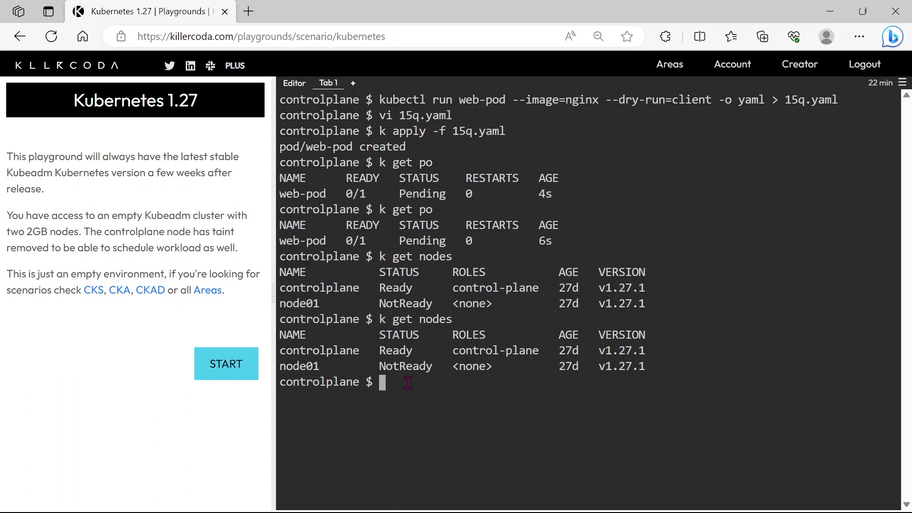
{"action": "type", "text": "ssh"}
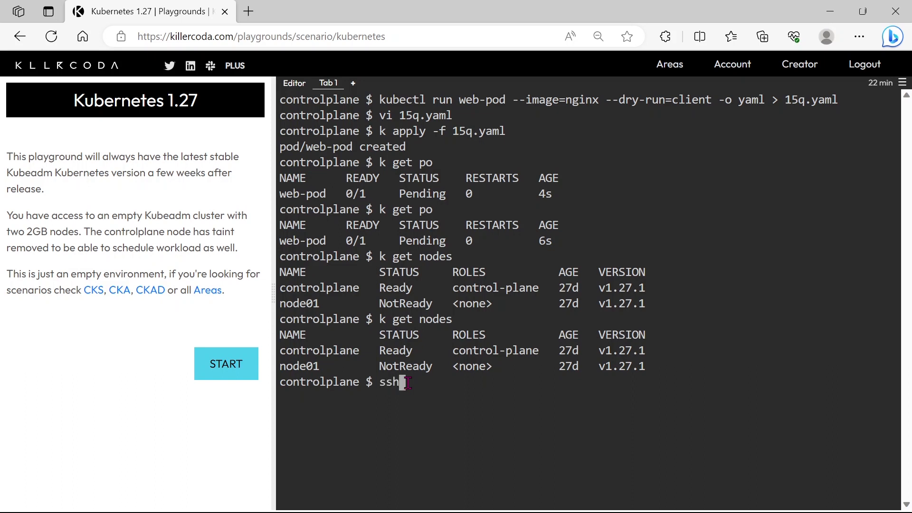
- SSH into node01 and run systemctl status kubelet, showing auto-restart with 203/EXEC
{"action": "type", "text": "node01"}
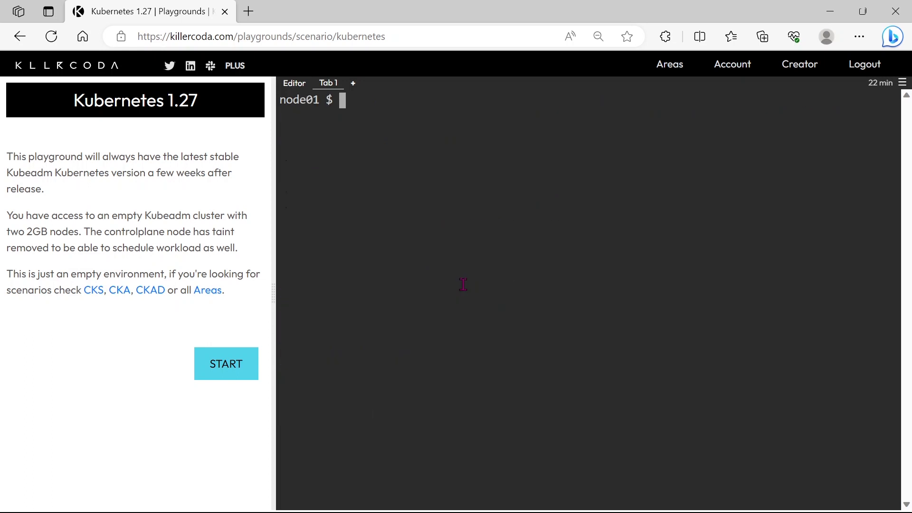
{"action": "type", "text": "s"}
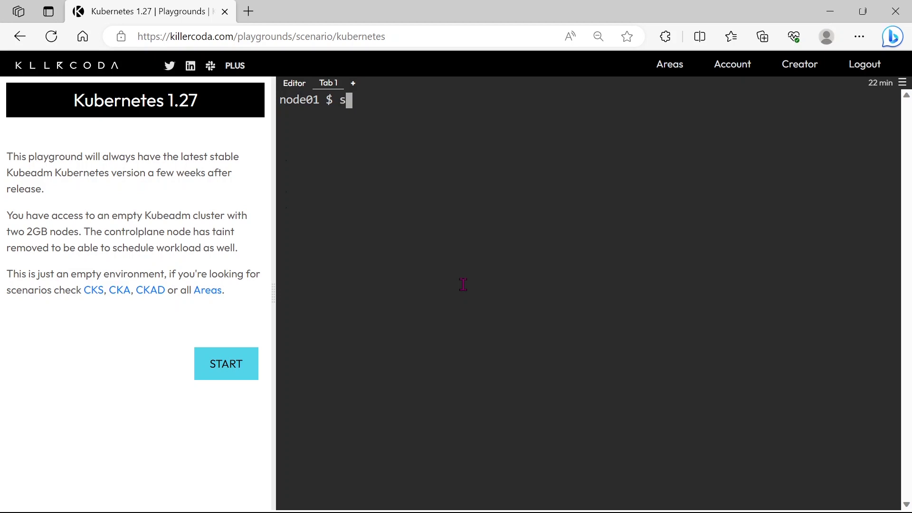
{"action": "type", "text": "ystemctl"}
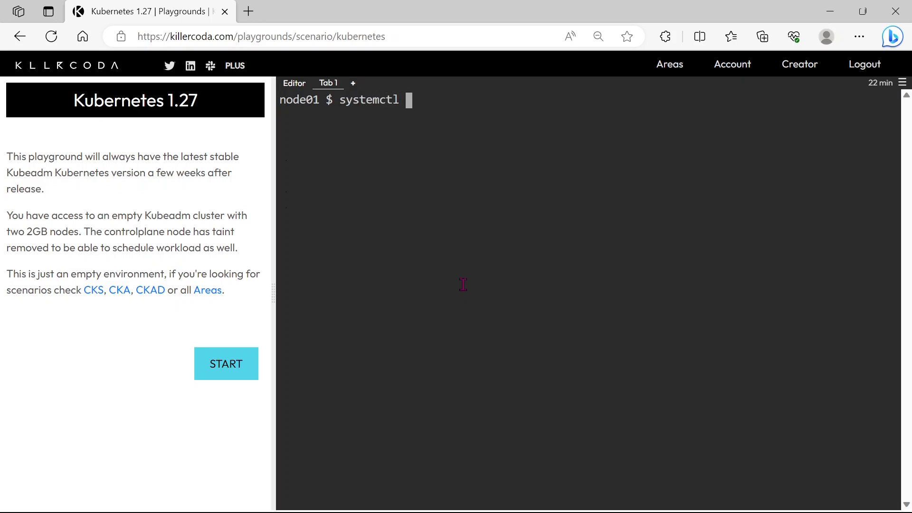
{"action": "type", "text": "status"}
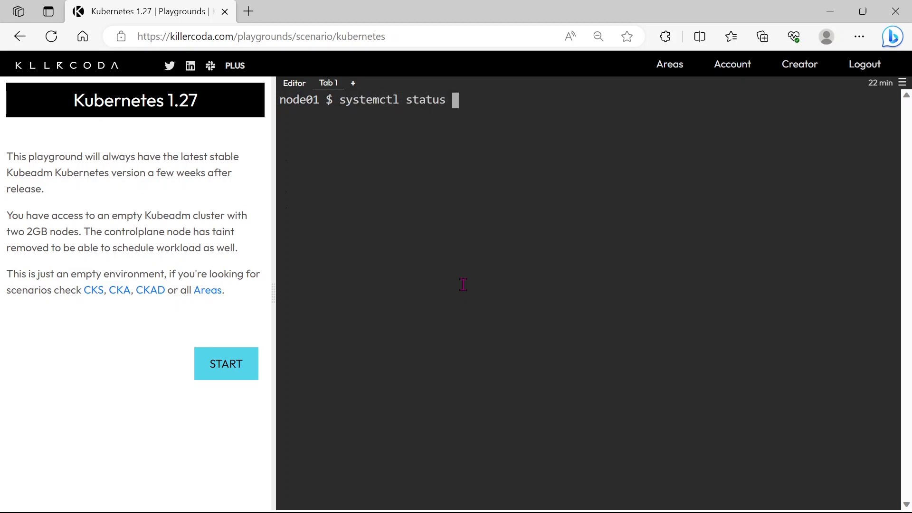
{"action": "type", "text": "kubelet"}
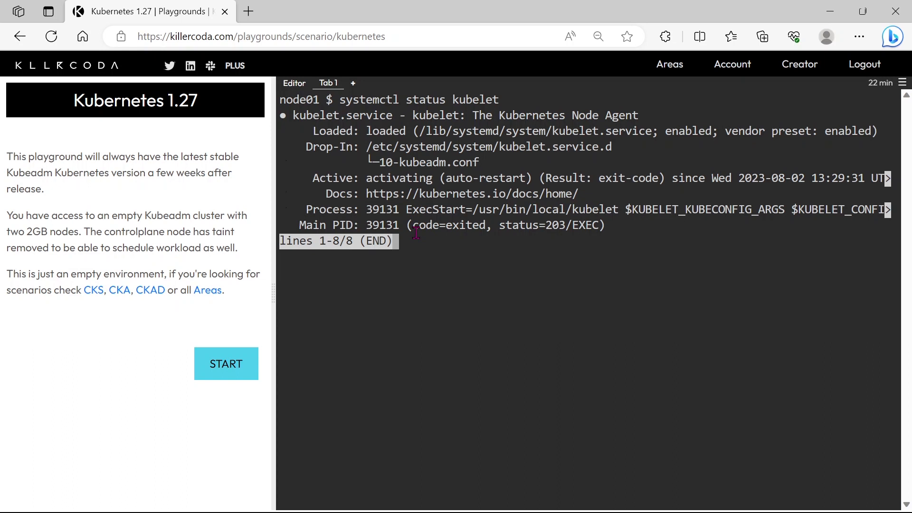
- Suspend the pager with Ctrl+Z and recall systemctl status kubelet
{"action": "key", "text": "ctrl+z"}
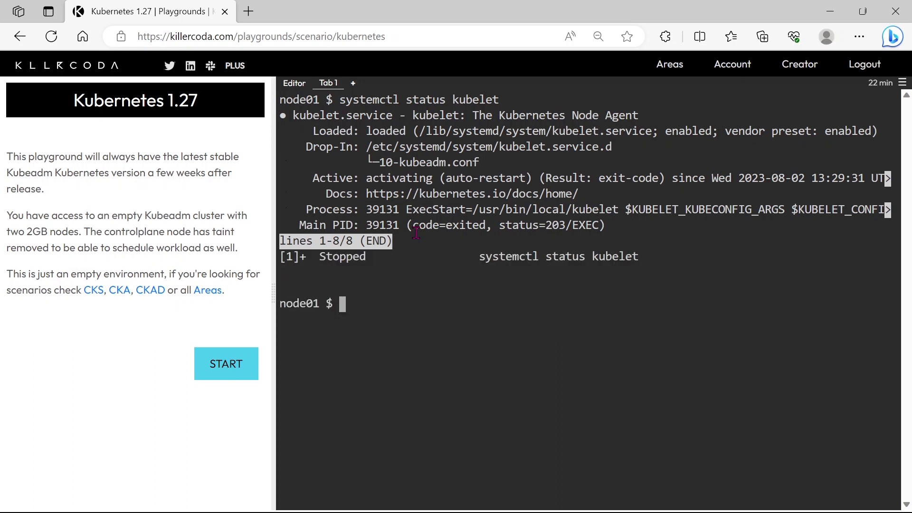
{"action": "type", "text": "systemctl status kubelet"}
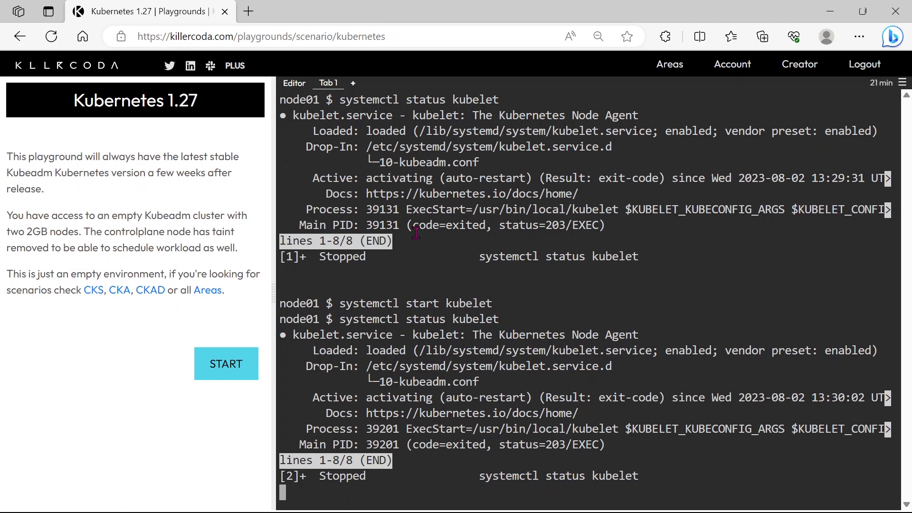
{"action": "mouse_move", "coordinate": [400, 285]}
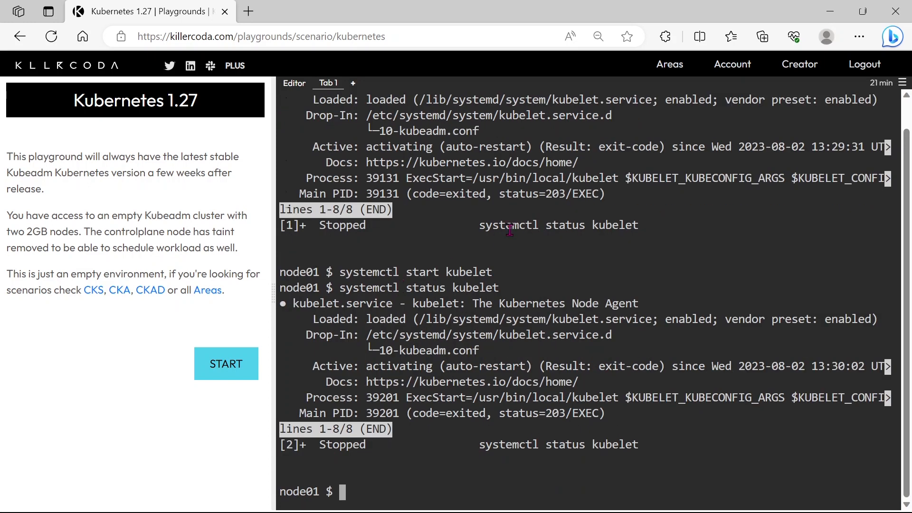
{"action": "mouse_move", "coordinate": [371, 334]}
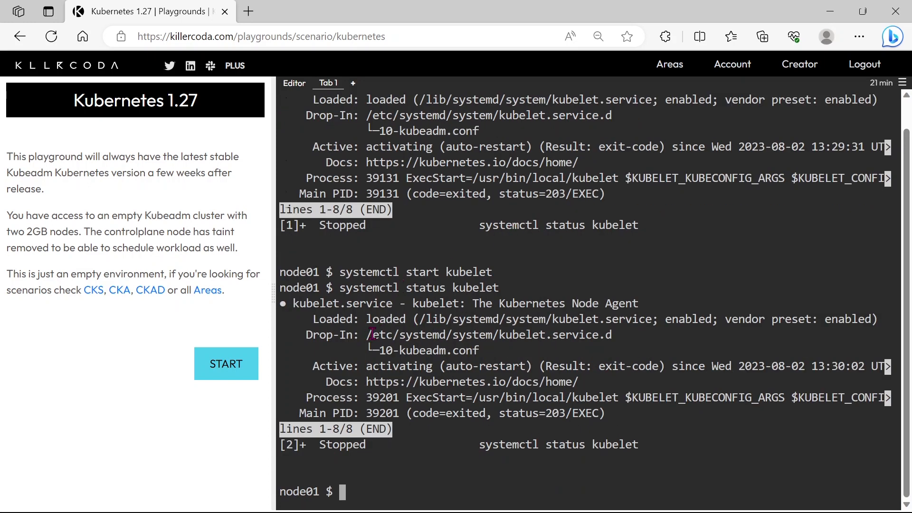
- Highlight the failing ExecStart path /usr/bin/local/kubelet in the kubelet status output
{"action": "left_click_drag", "start_coordinate": [368, 334], "coordinate": [476, 350]}
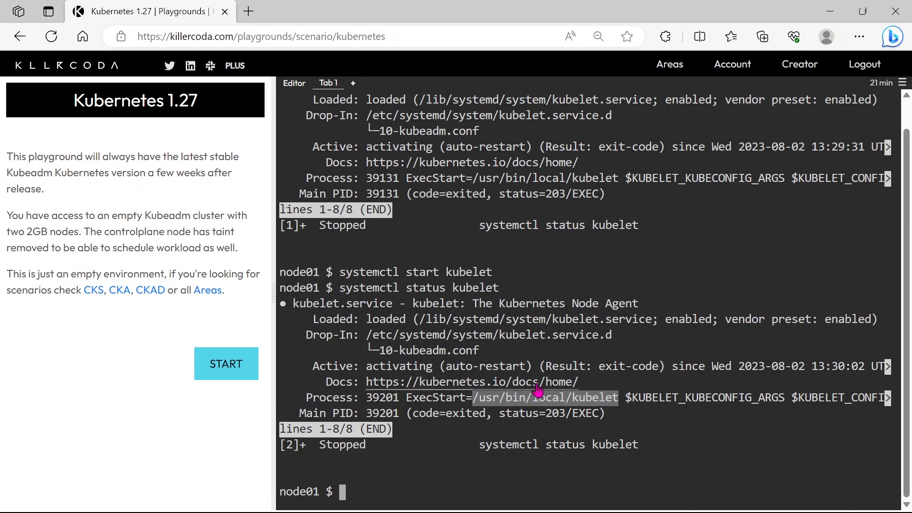
{"action": "mouse_move", "coordinate": [510, 439]}
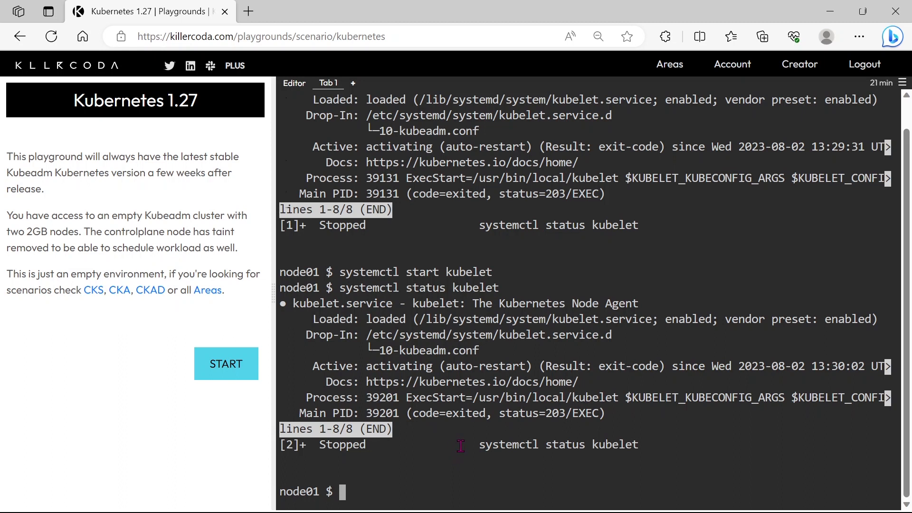
{"action": "mouse_move", "coordinate": [482, 399]}
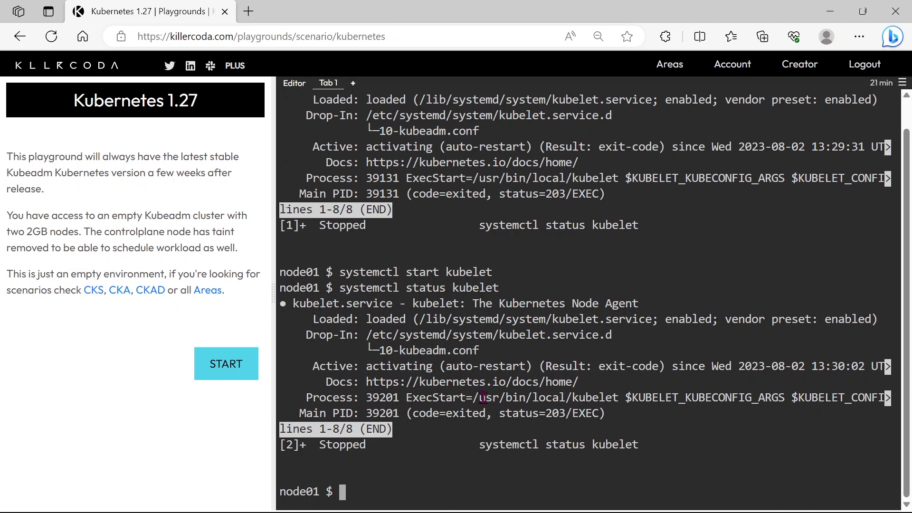
{"action": "left_click_drag", "start_coordinate": [473, 398], "coordinate": [604, 398]}
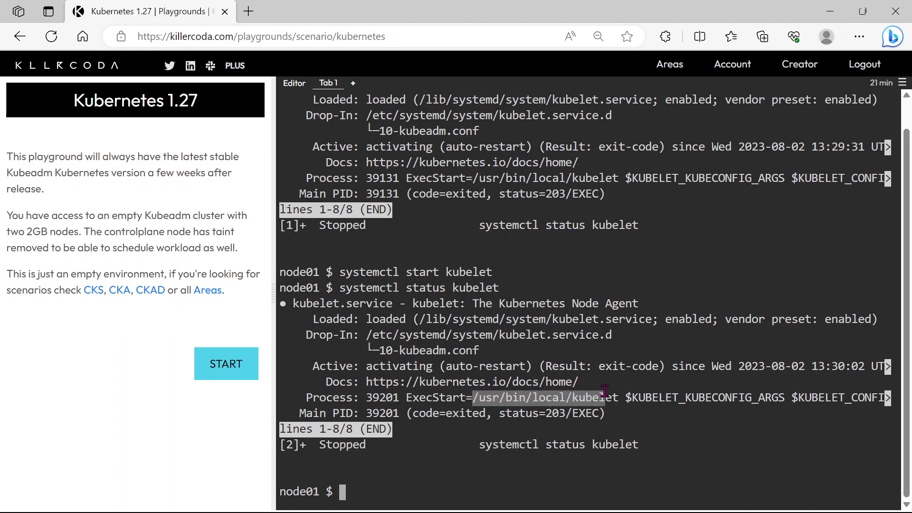
- Tab-complete cat /usr/bin/loc and kube, finding only locale utilities and no local directory
{"action": "type", "text": "cat"}
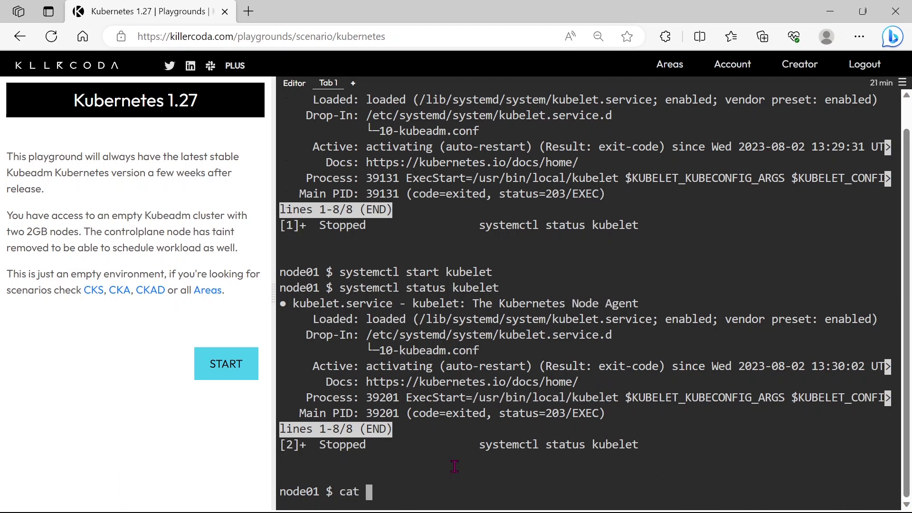
{"action": "type", "text": "/usr/"}
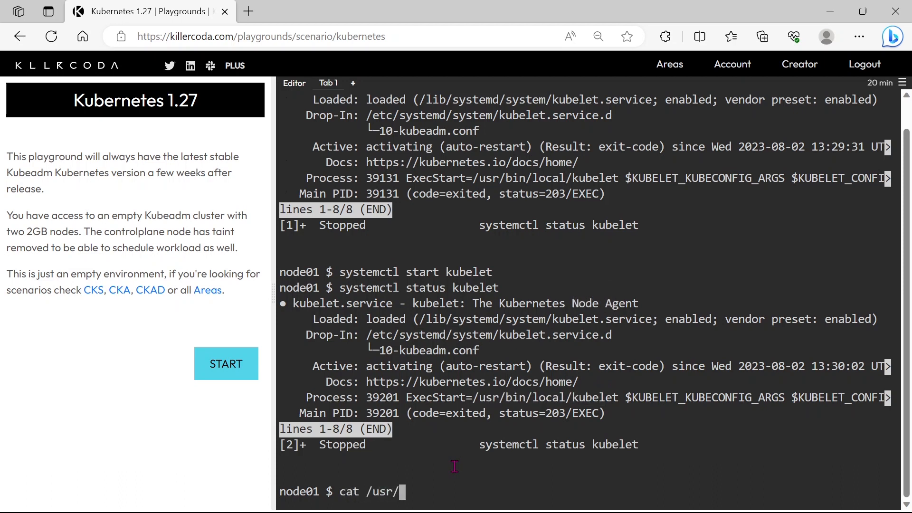
{"action": "type", "text": "bin/"}
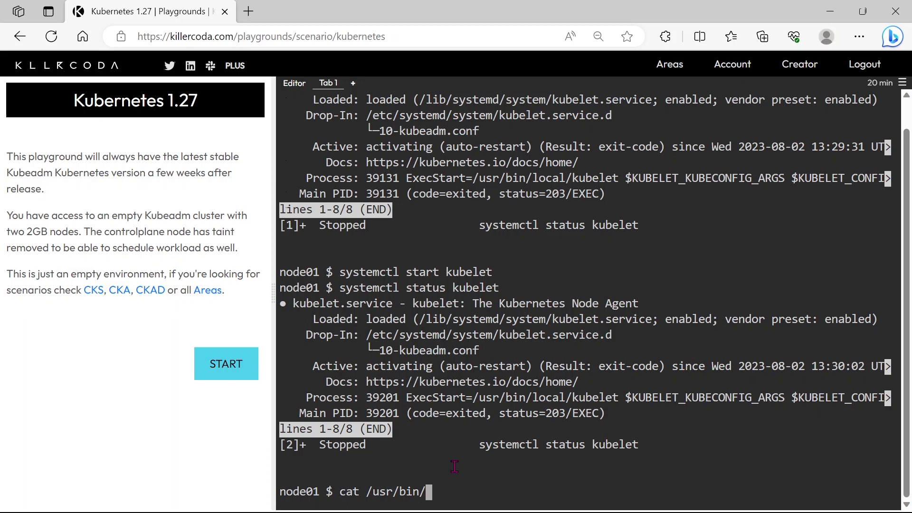
{"action": "type", "text": "loc"}
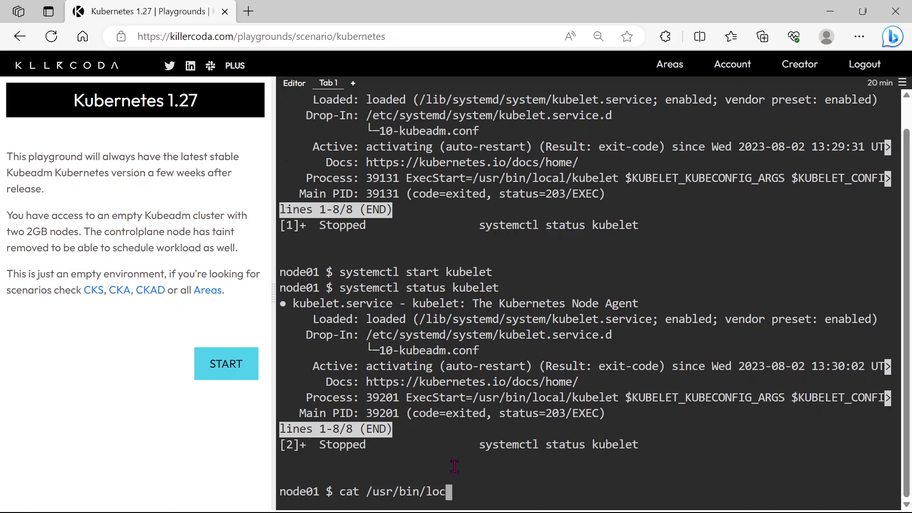
{"action": "type", "text": "ale"}
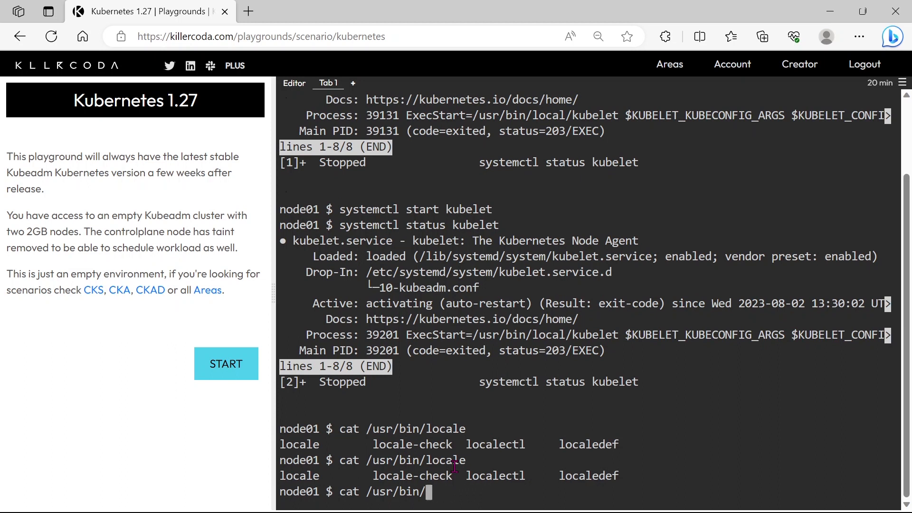
{"action": "type", "text": "kube"}
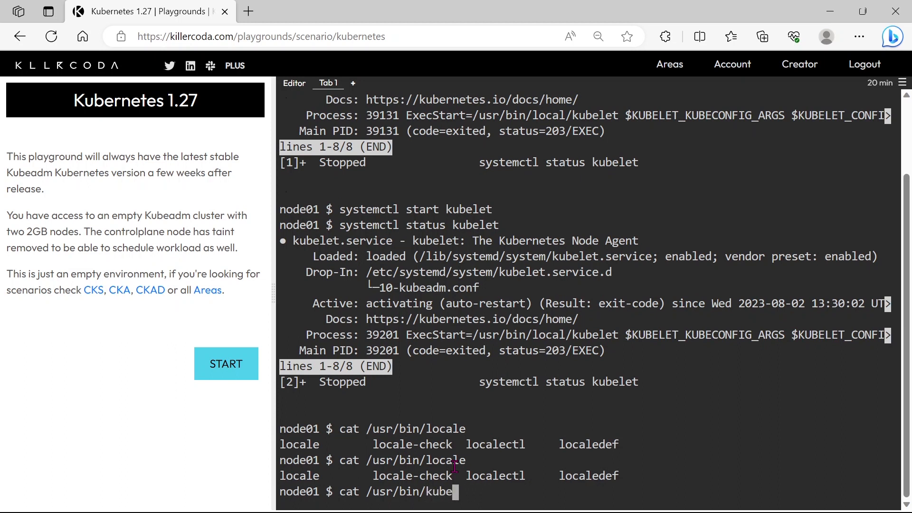
{"action": "type", "text": "l"}
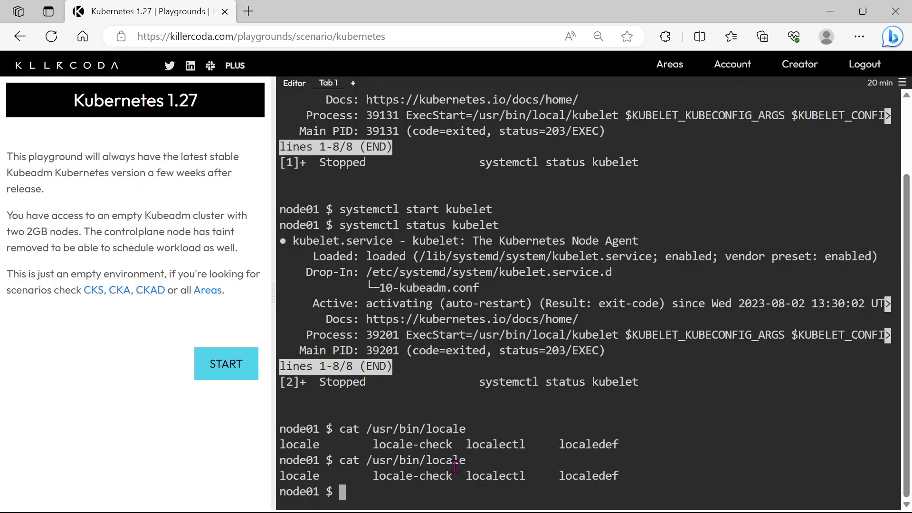
- Open /etc/systemd/system/kubelet.service.d/10-kubeadm.conf in vi to fix the kubelet path
{"action": "type", "text": "vi"}
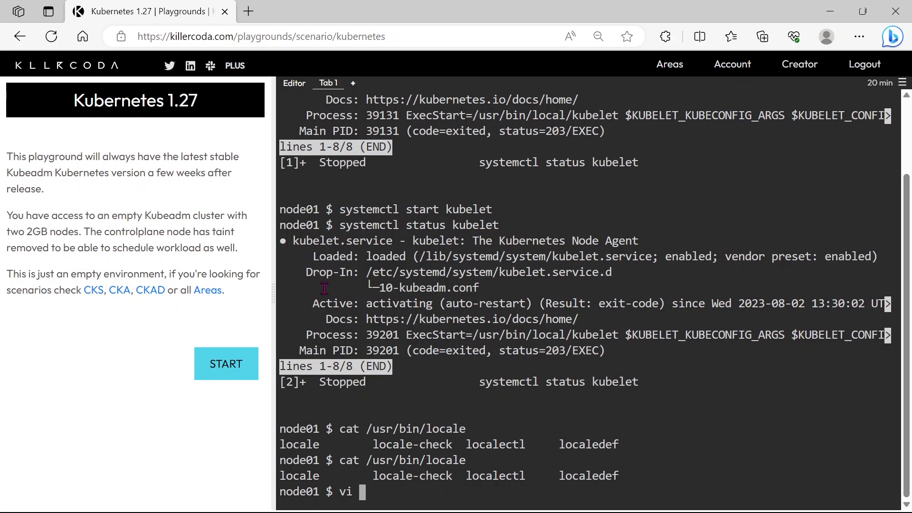
{"action": "double_click", "coordinate": [488, 272]}
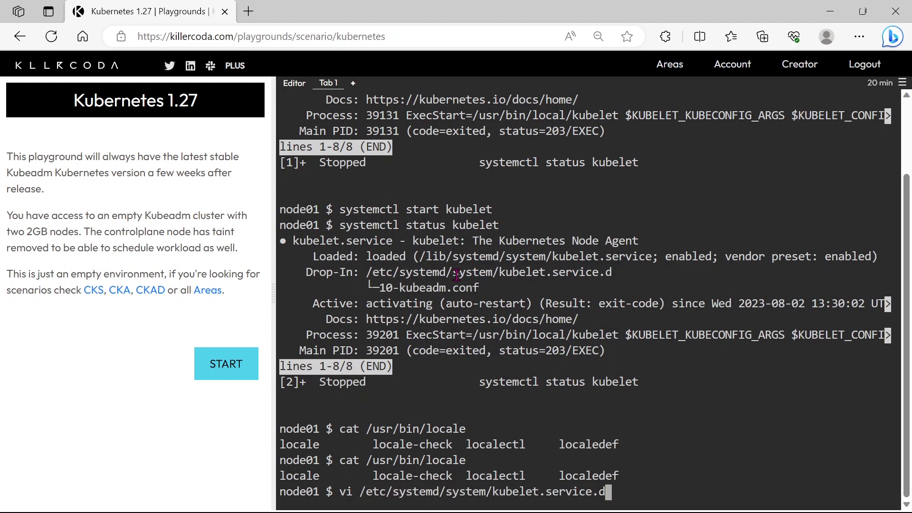
{"action": "type", "text": "/"}
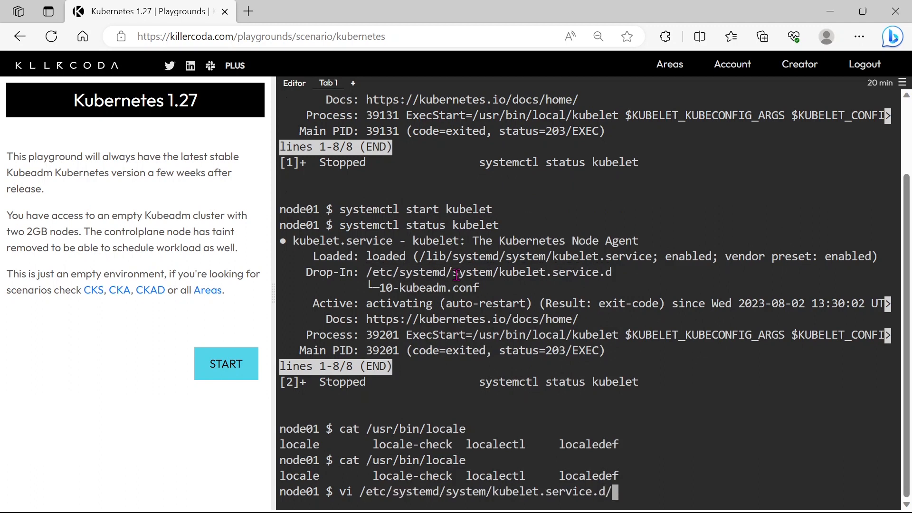
{"action": "type", "text": "10-kubeadm.conf"}
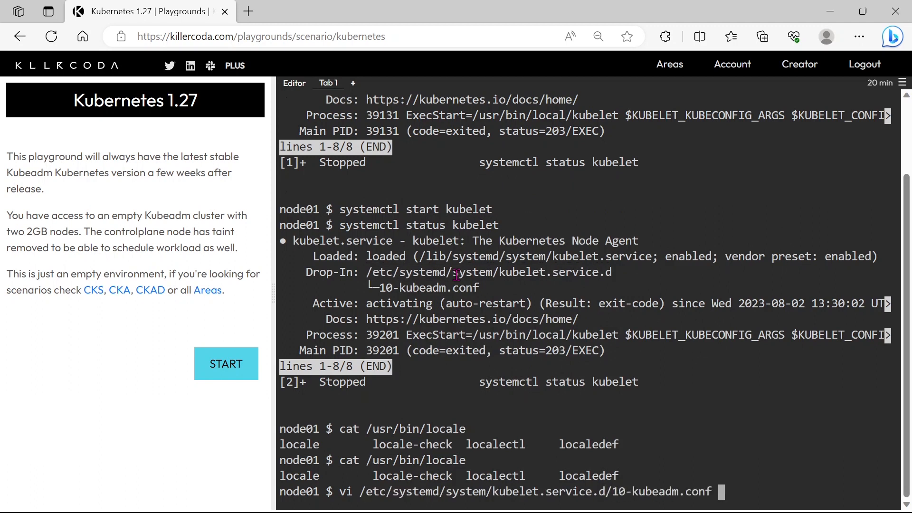
{"action": "key", "text": "enter"}
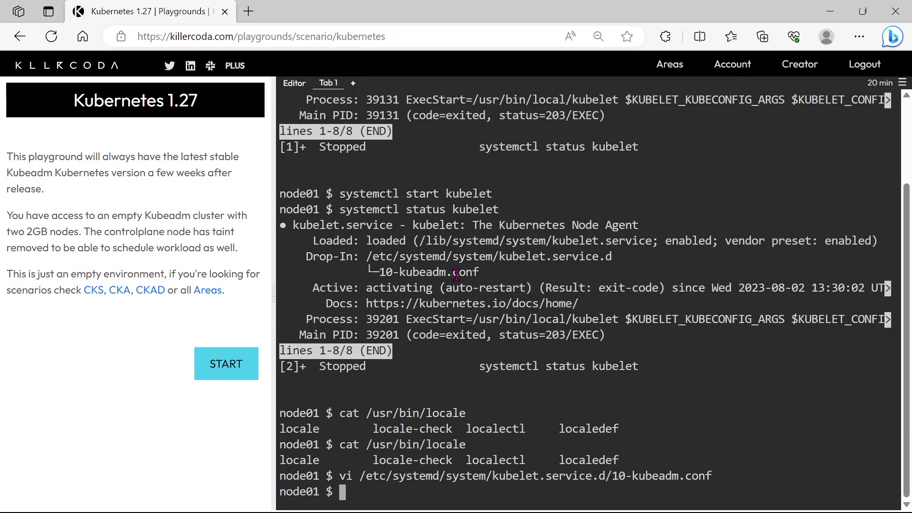
- Run systemctl daemon-reload and systemctl start kubelet, confirming kubelet now runs on node01
{"action": "type", "text": "systemctl status kubelet"}
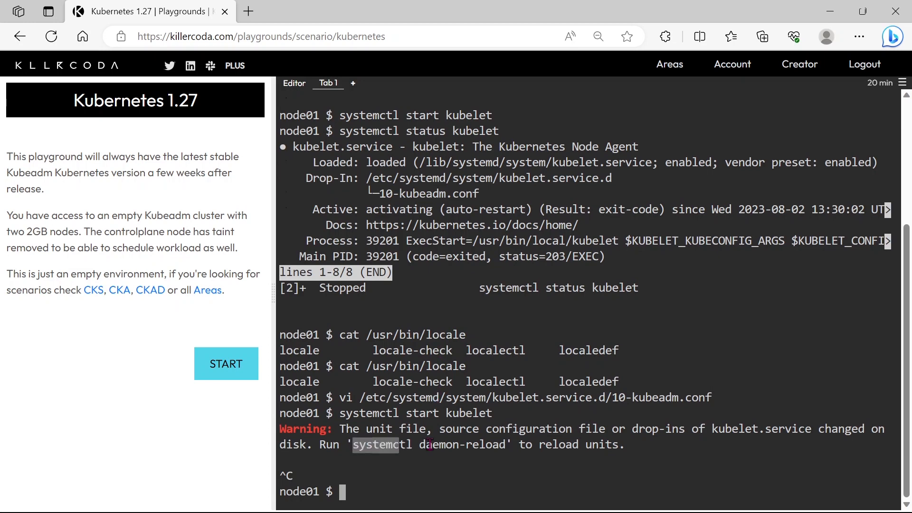
{"action": "right_click", "coordinate": [414, 437]}
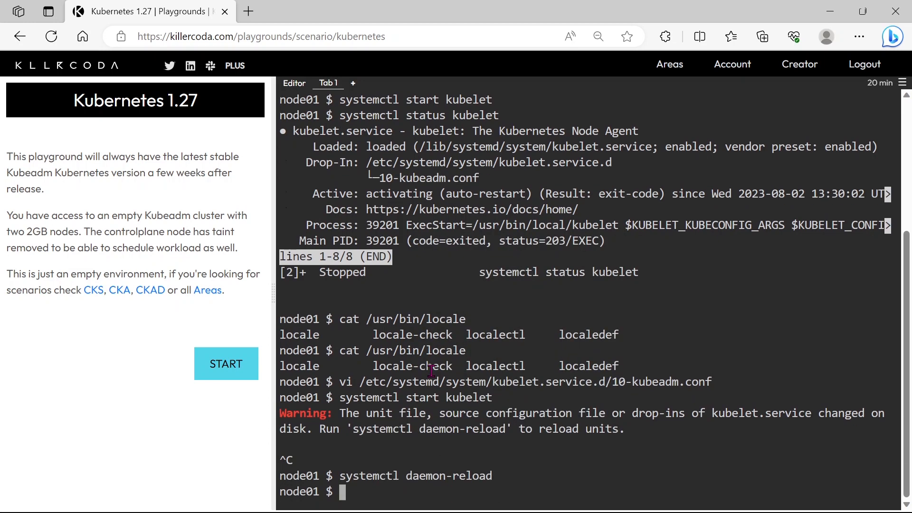
{"action": "type", "text": "systemctl start kubelet"}
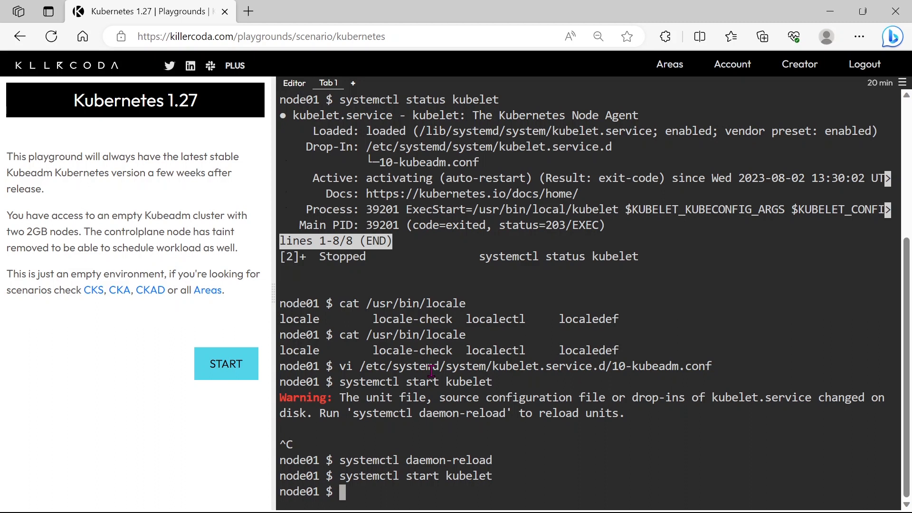
{"action": "type", "text": "systemctl start kubelet"}
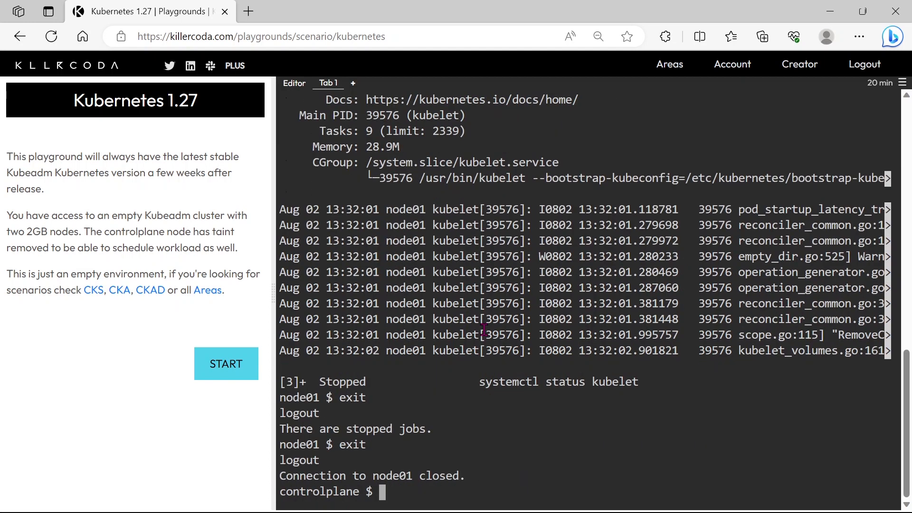
- Delete web-pod with k delete -f 15q.yaml and verify node01 shows Ready
{"action": "type", "text": "k de"}
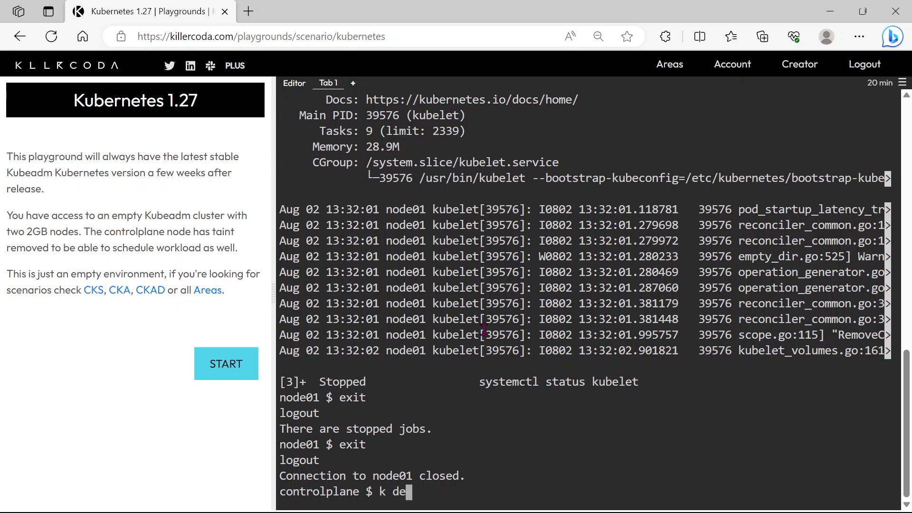
{"action": "type", "text": "lete -f"}
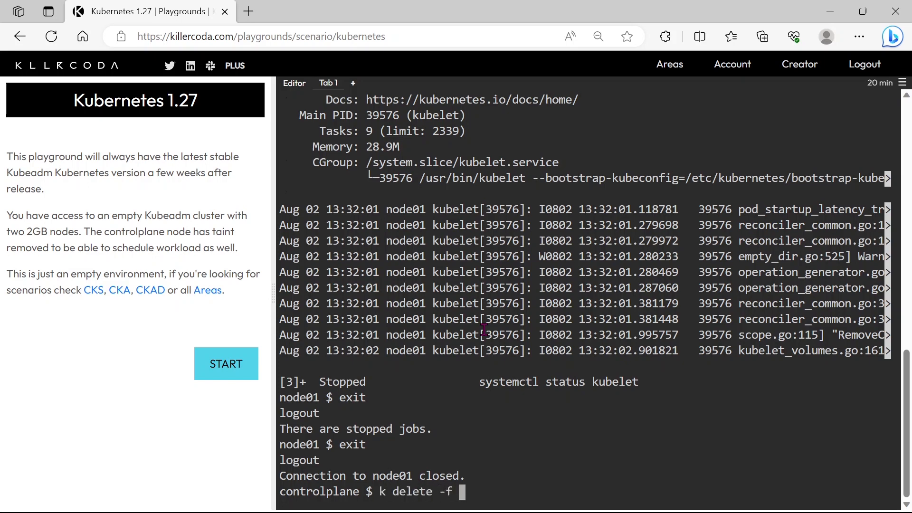
{"action": "type", "text": "15q.yaml"}
{"action": "type", "text": "k get nodes"}
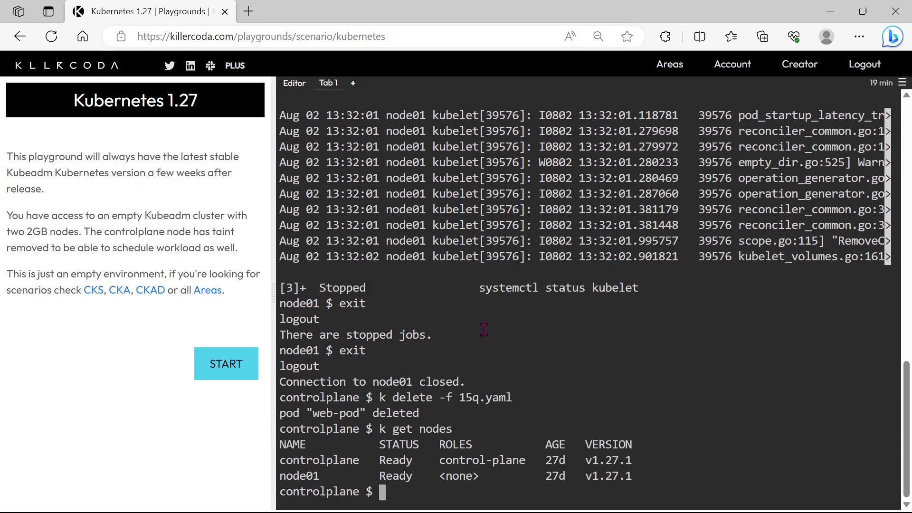
{"action": "mouse_move", "coordinate": [383, 481]}
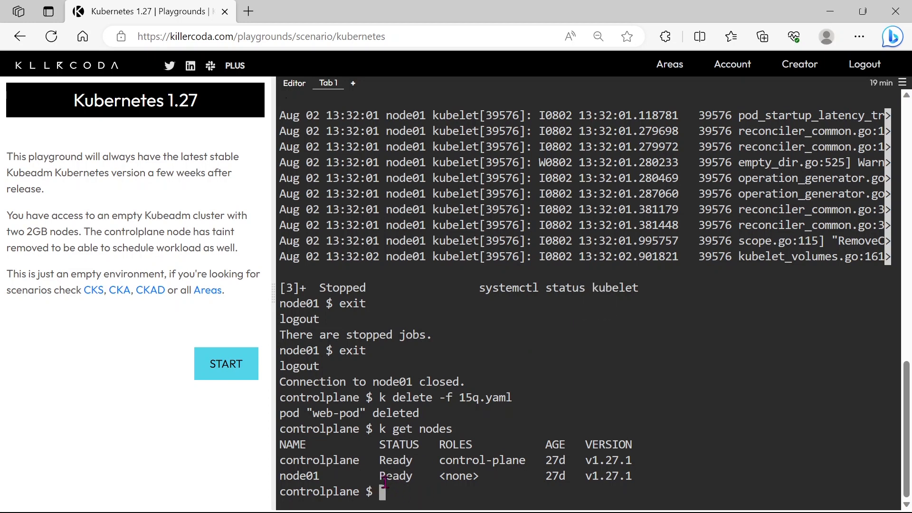
{"action": "double_click", "coordinate": [396, 476]}
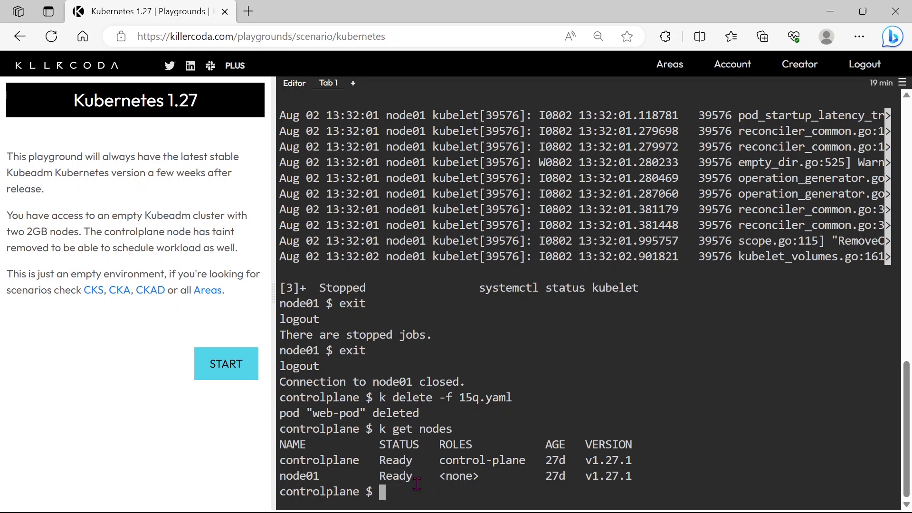
- Recreate web-pod with k apply -f 15q.yaml and verify it is Running on node01
{"action": "type", "text": "k"}
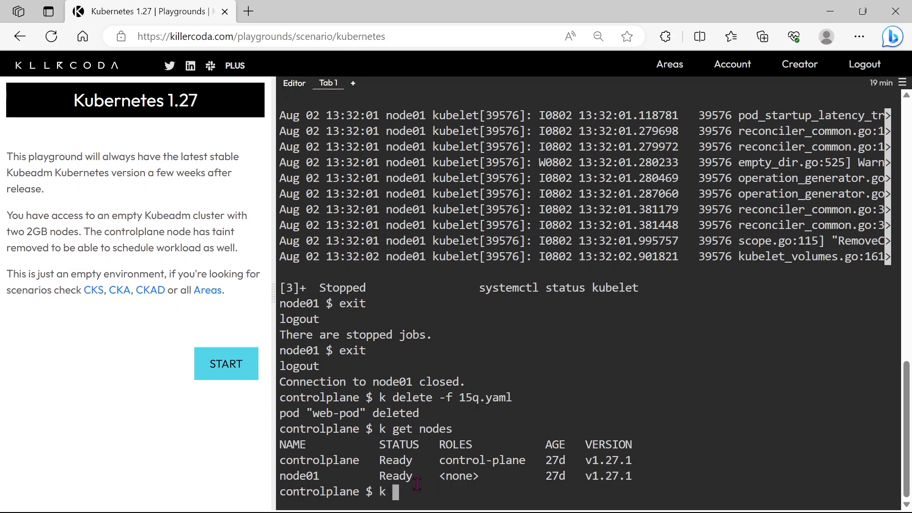
{"action": "type", "text": "apply -f"}
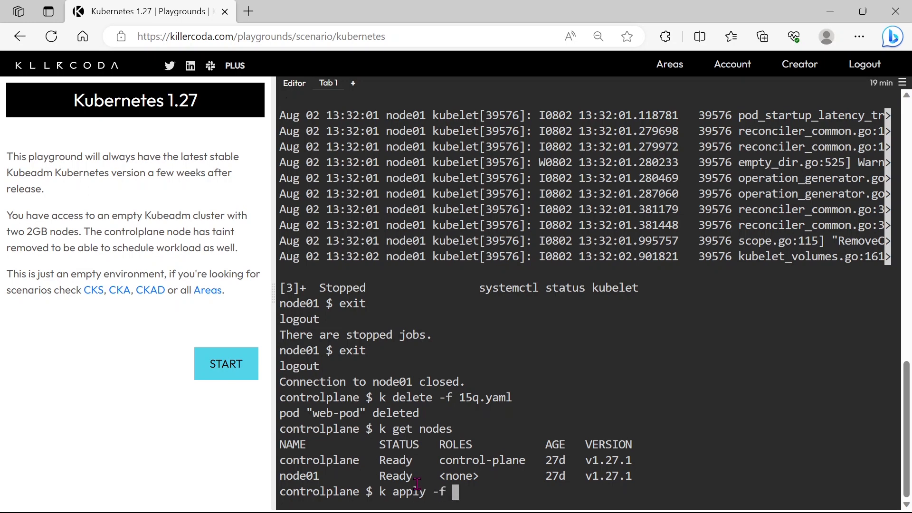
{"action": "type", "text": "15q.yaml"}
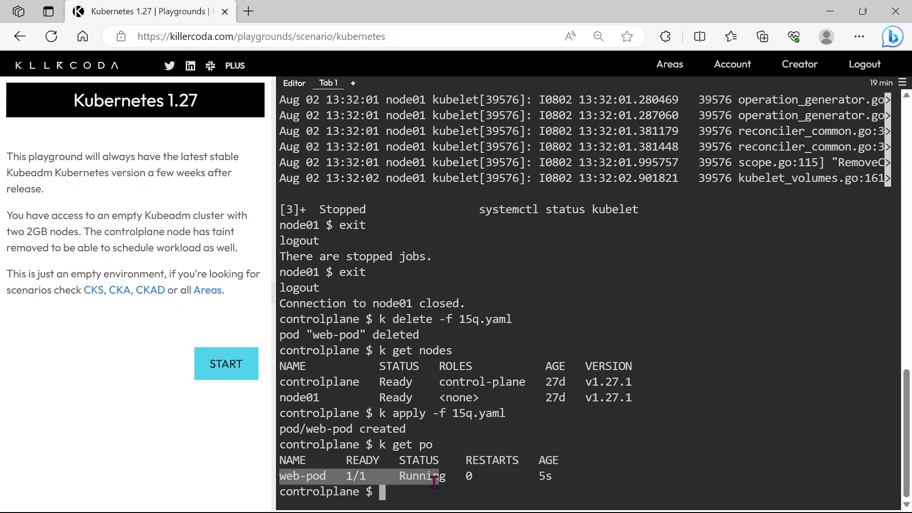
{"action": "type", "text": "k get po -o wide"}
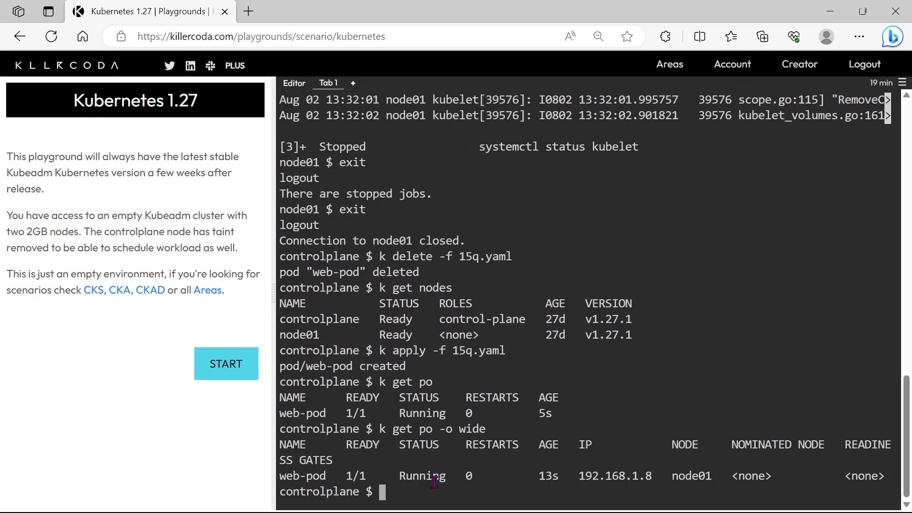
{"action": "double_click", "coordinate": [691, 476]}
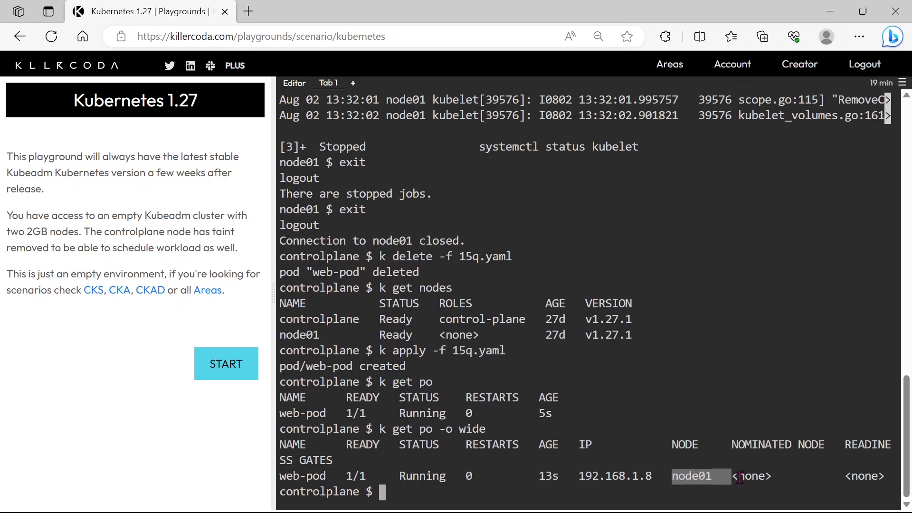